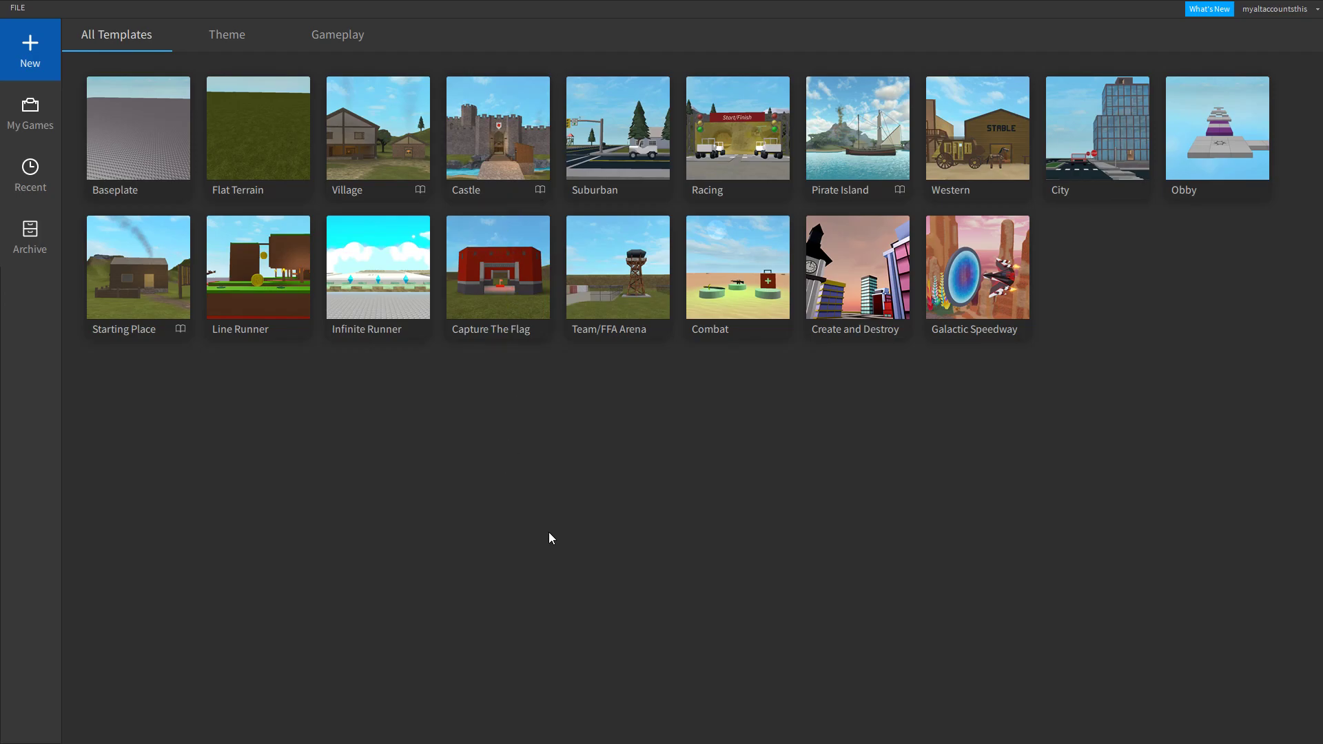
pyautogui.moveTo(547, 515)
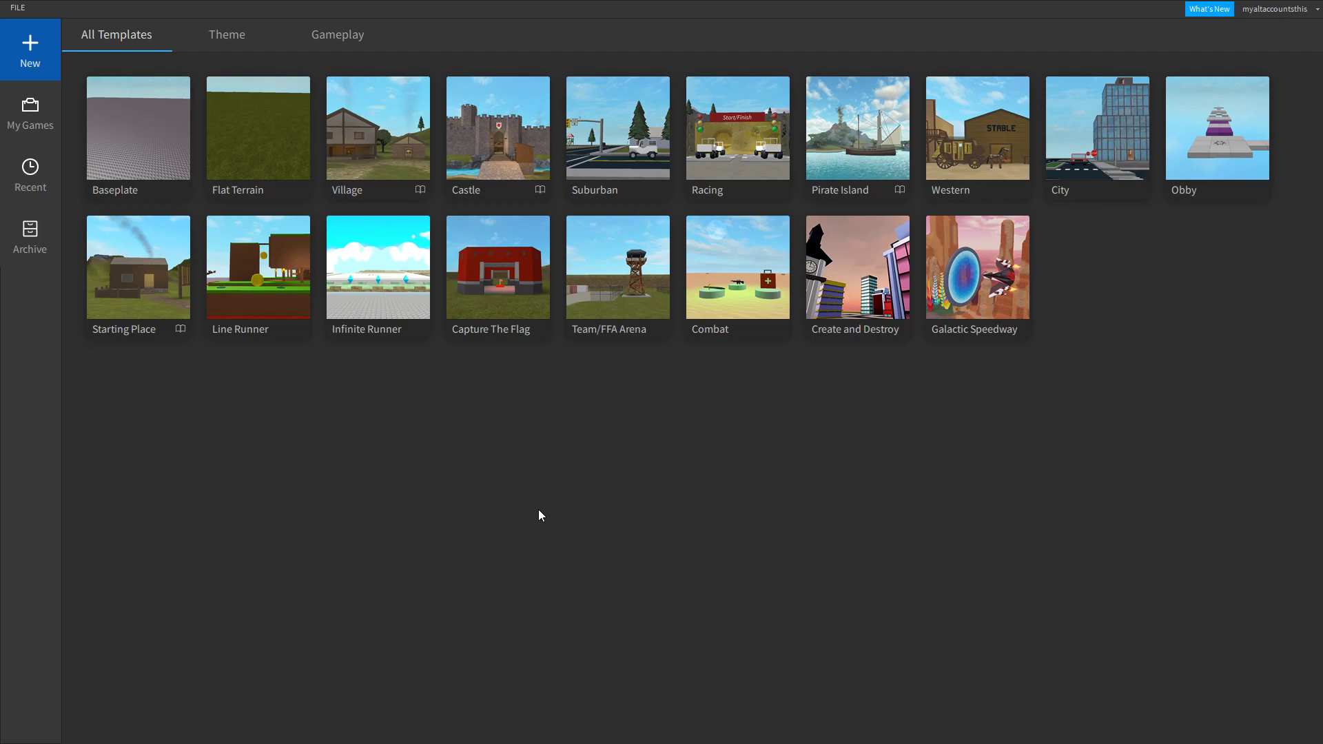
pyautogui.moveTo(271, 260)
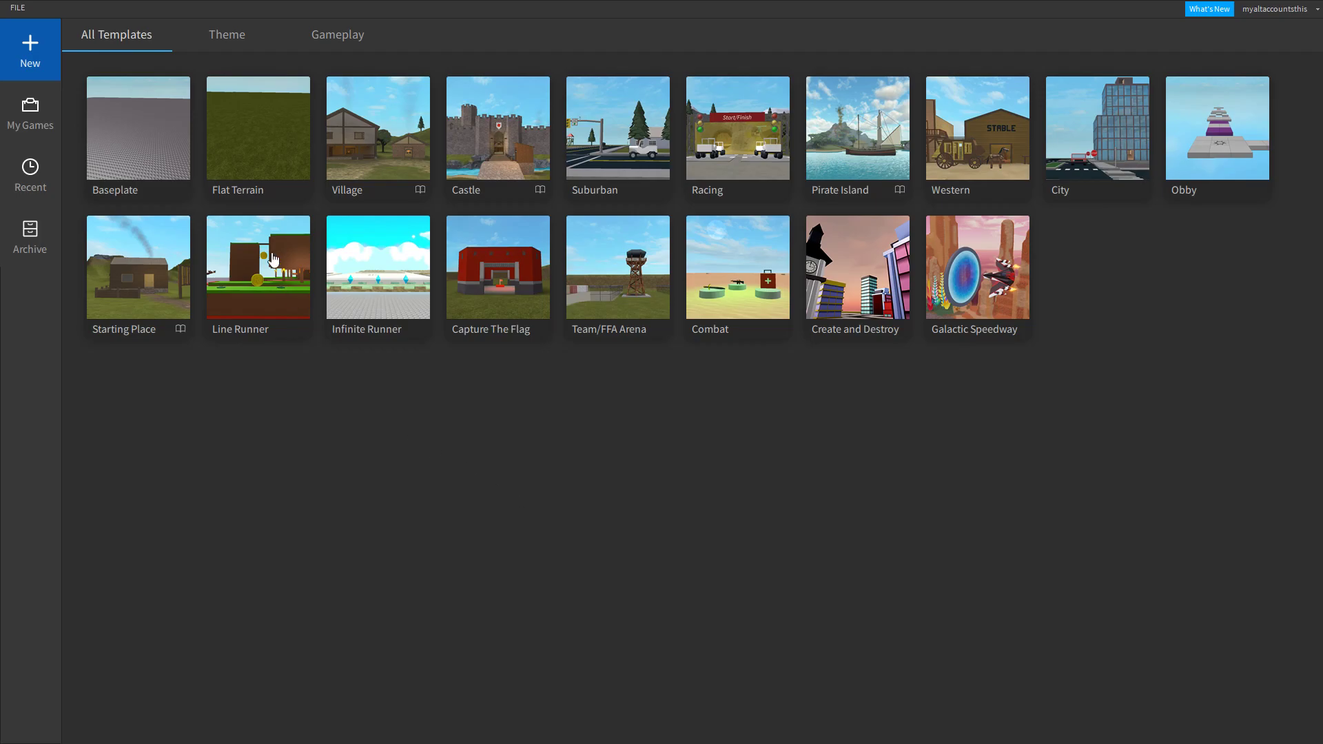
pyautogui.moveTo(233, 371)
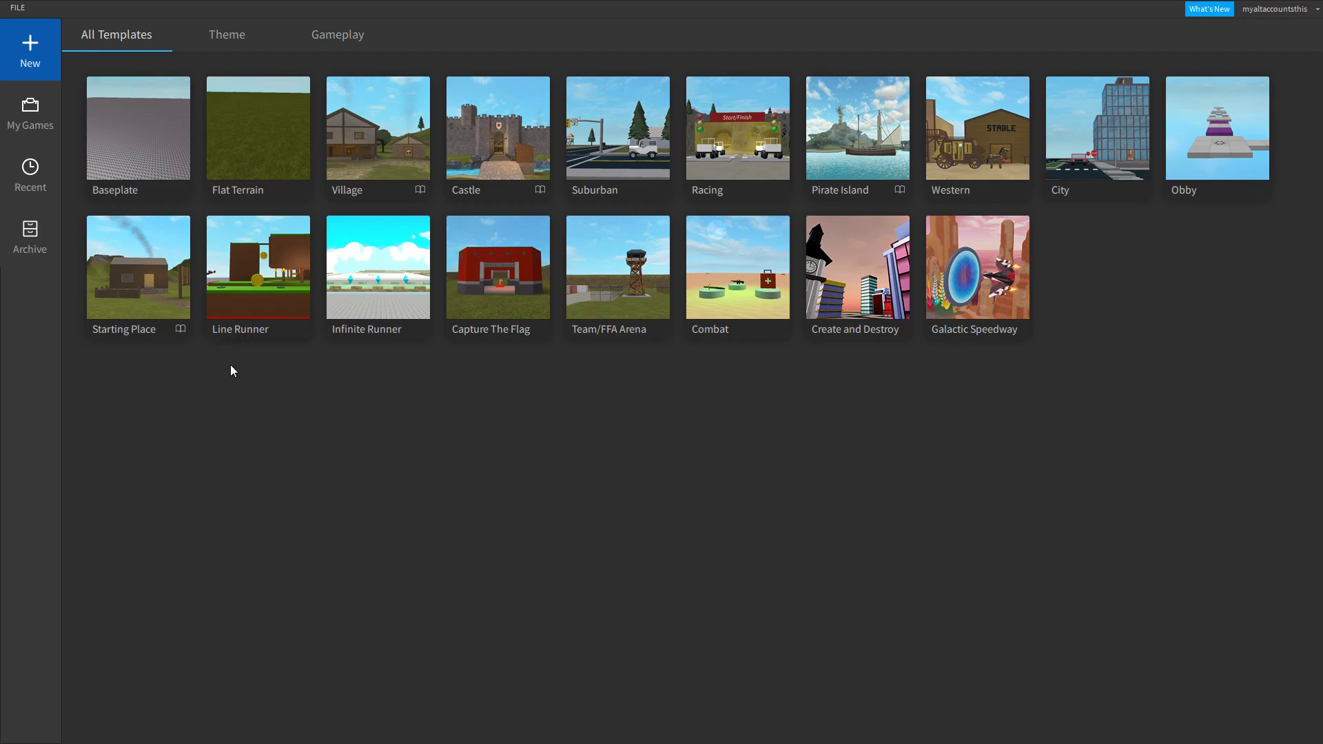
pyautogui.moveTo(160, 354)
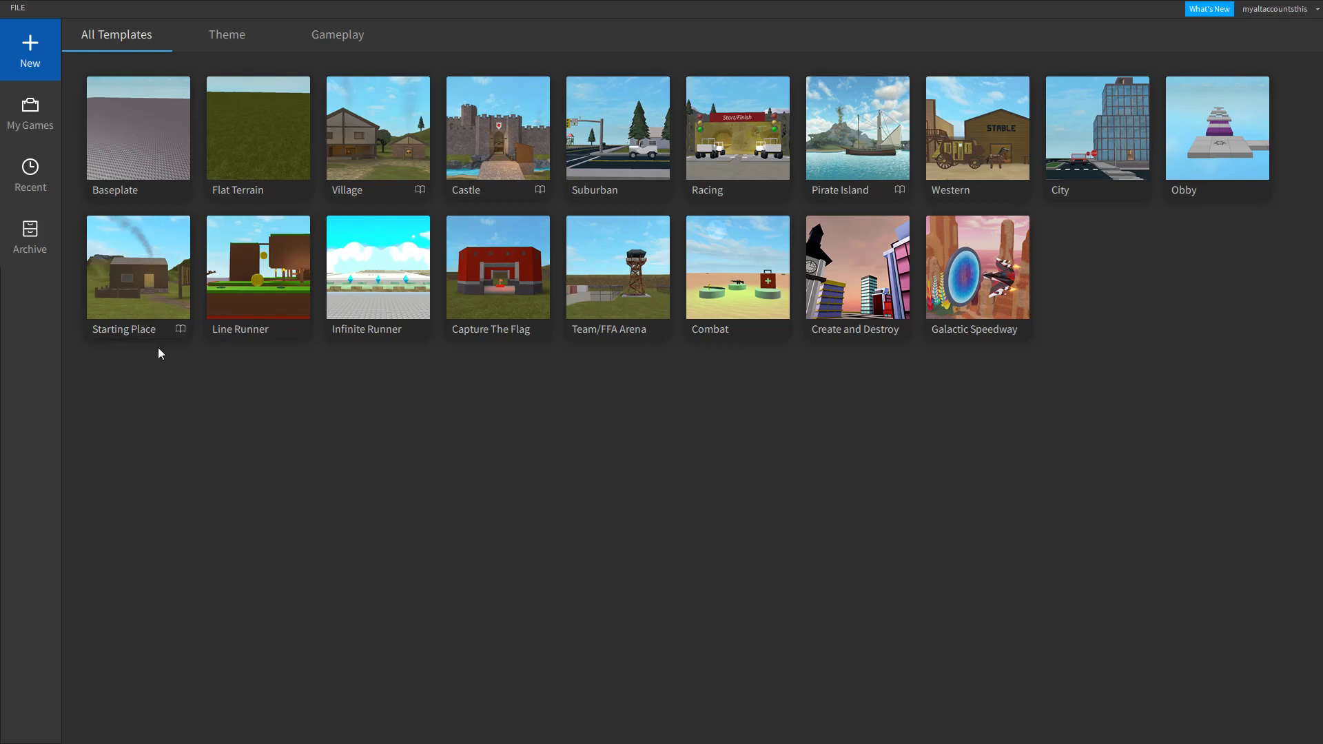
pyautogui.moveTo(29, 45)
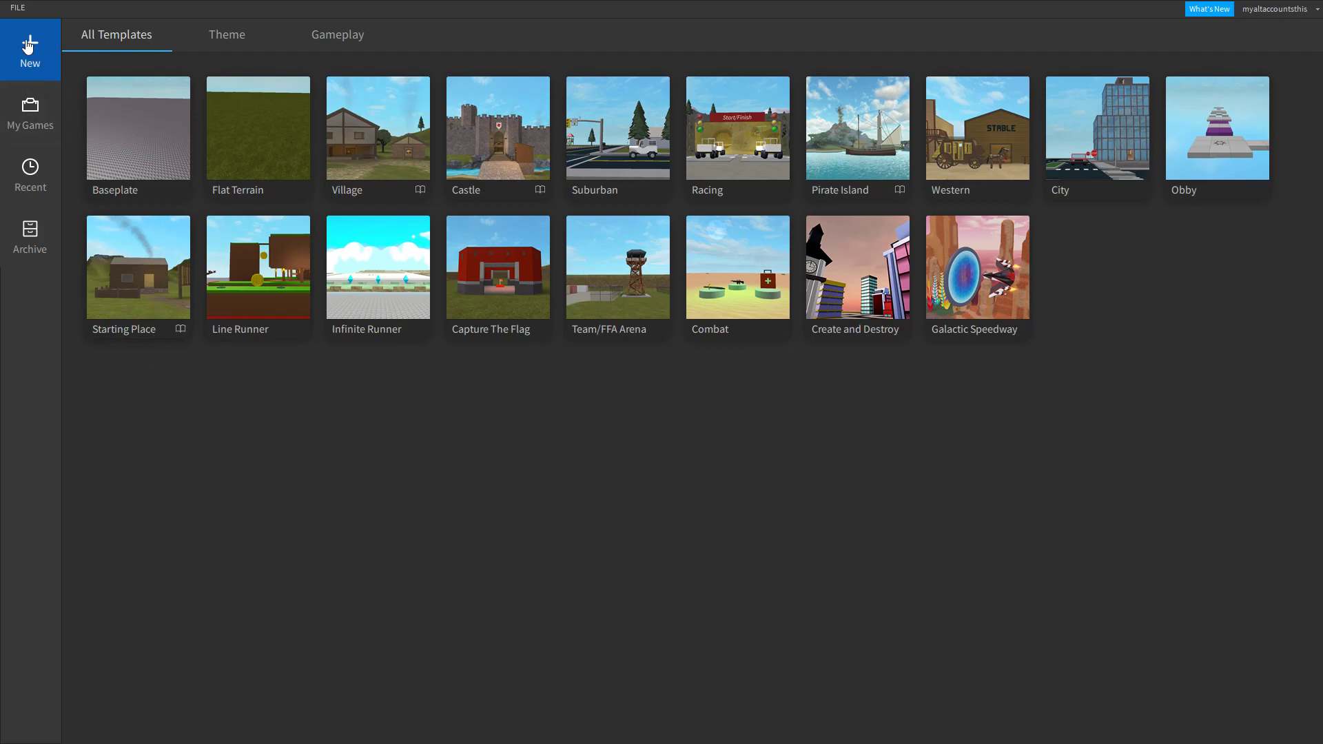
pyautogui.moveTo(124, 141)
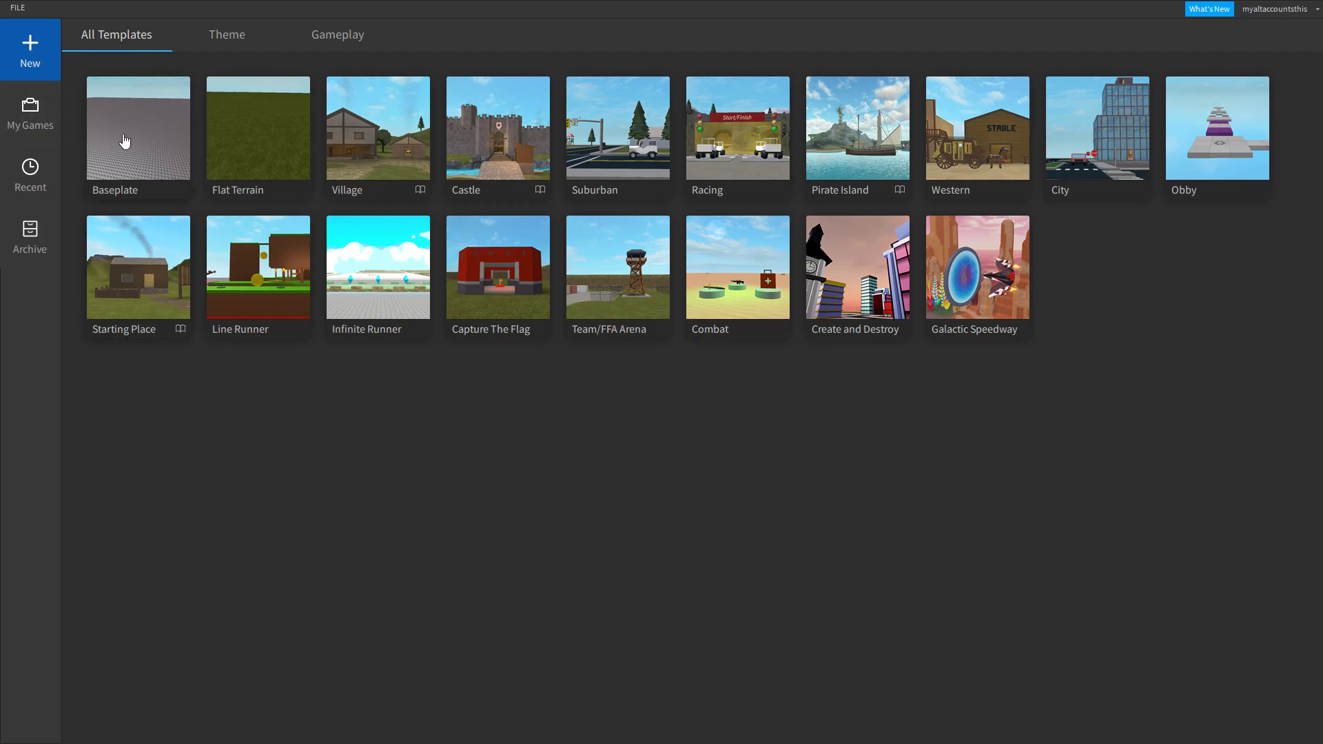
# Step: Create a Baseplate place and play it so the default script prints Hello world! to Output
pyautogui.click(138, 126)
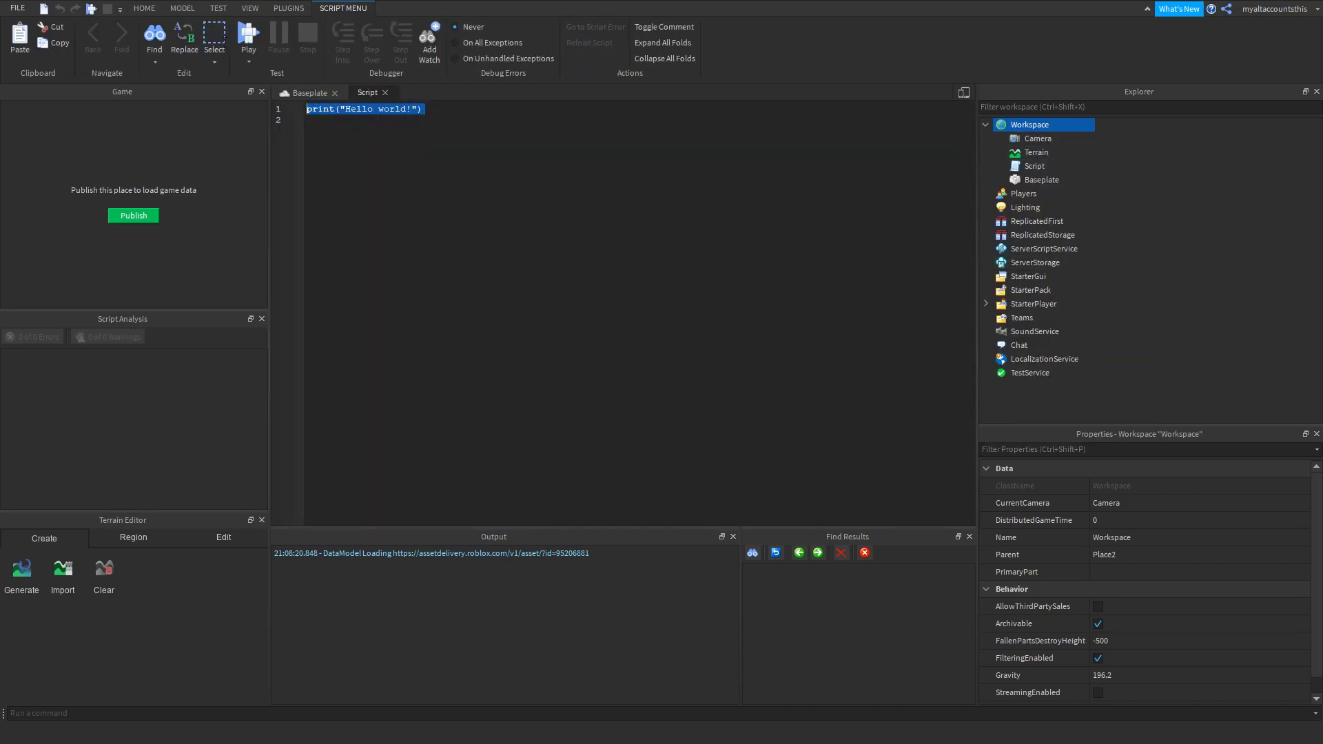
pyautogui.click(337, 119)
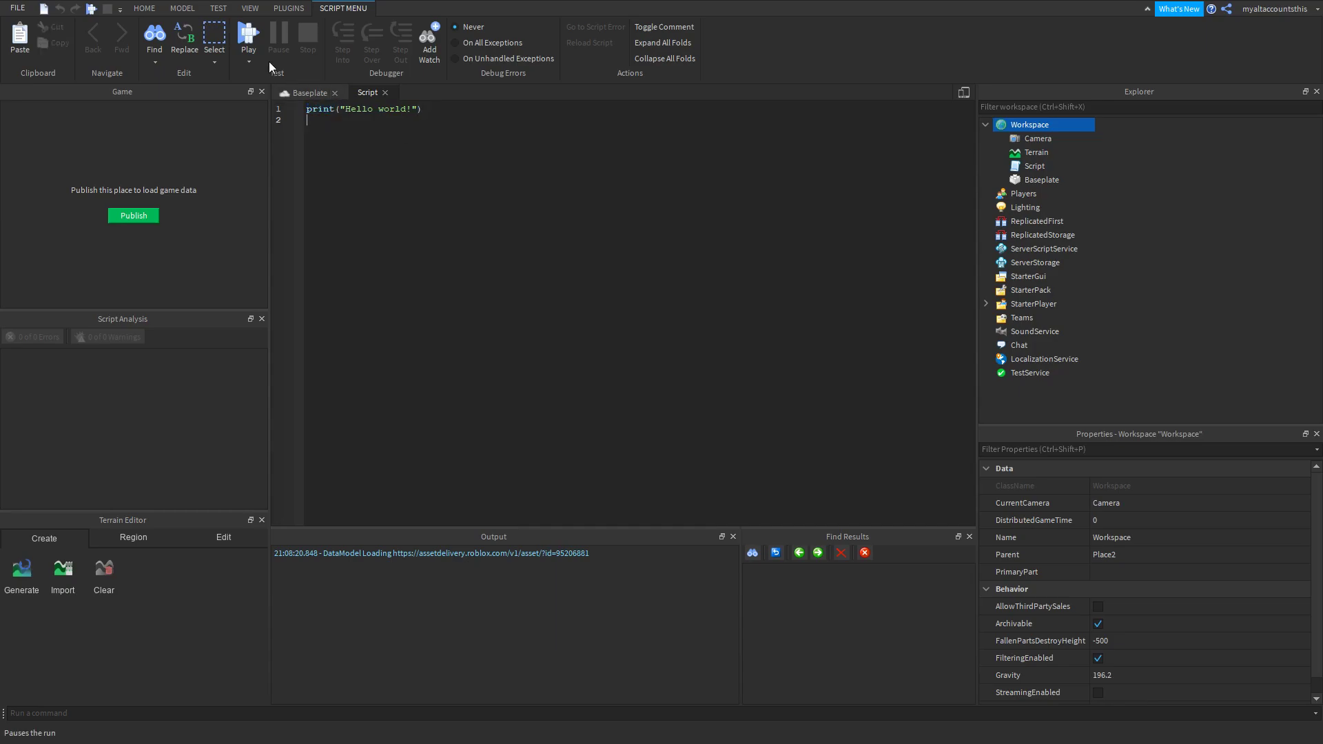
pyautogui.click(248, 33)
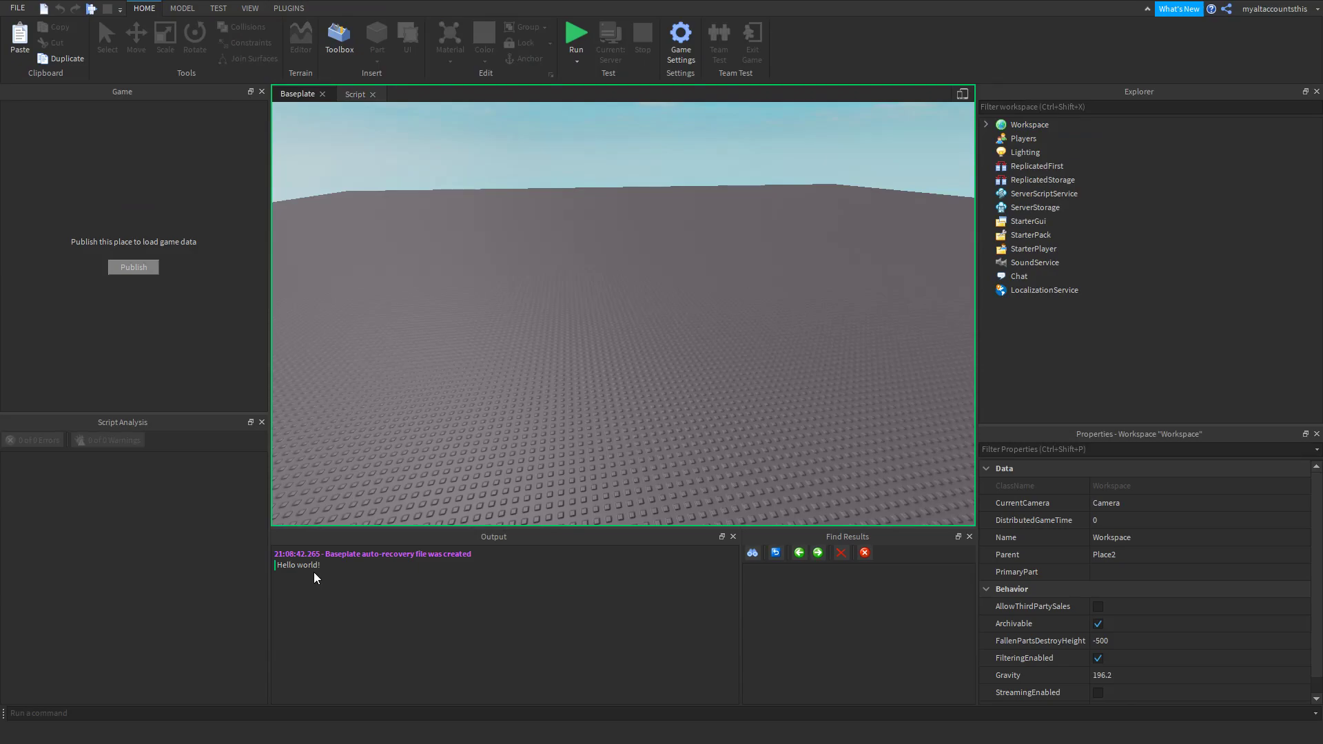
# Step: Stop the test run and return to the Script editor, now empty
pyautogui.click(577, 36)
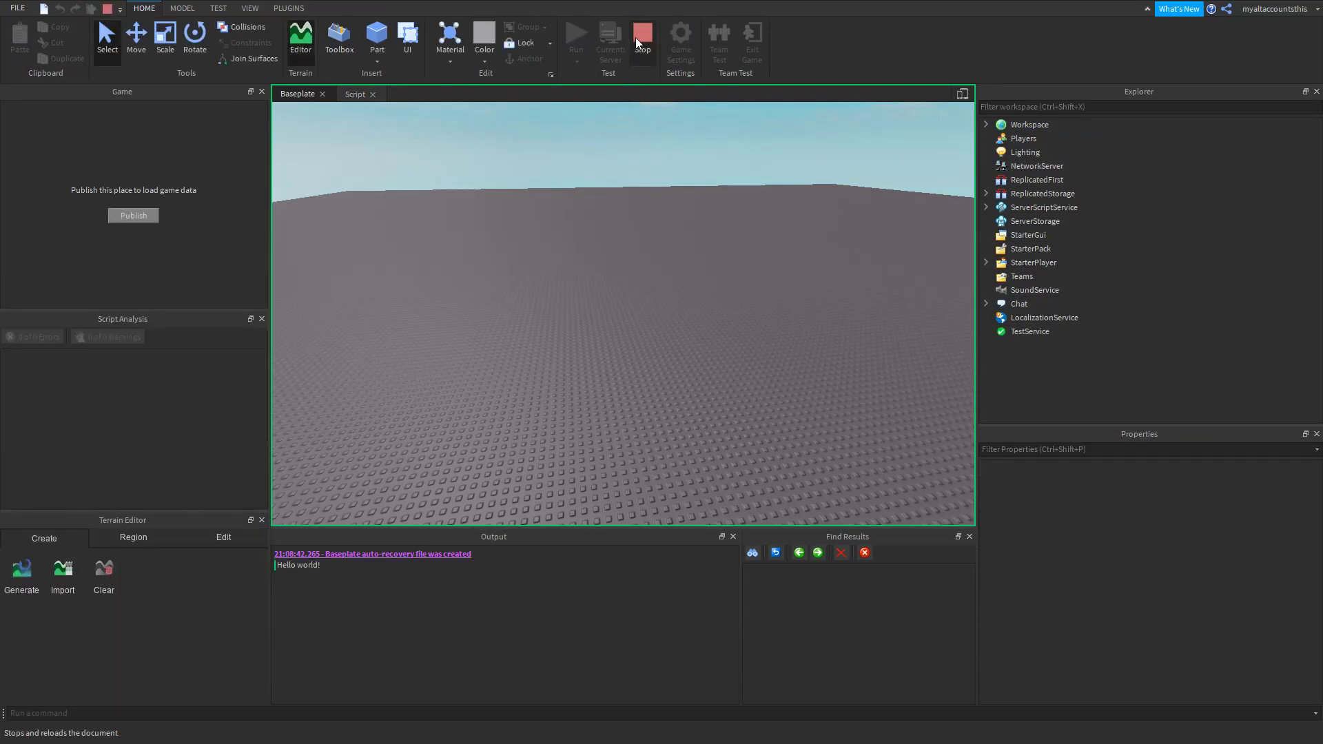
pyautogui.click(1028, 124)
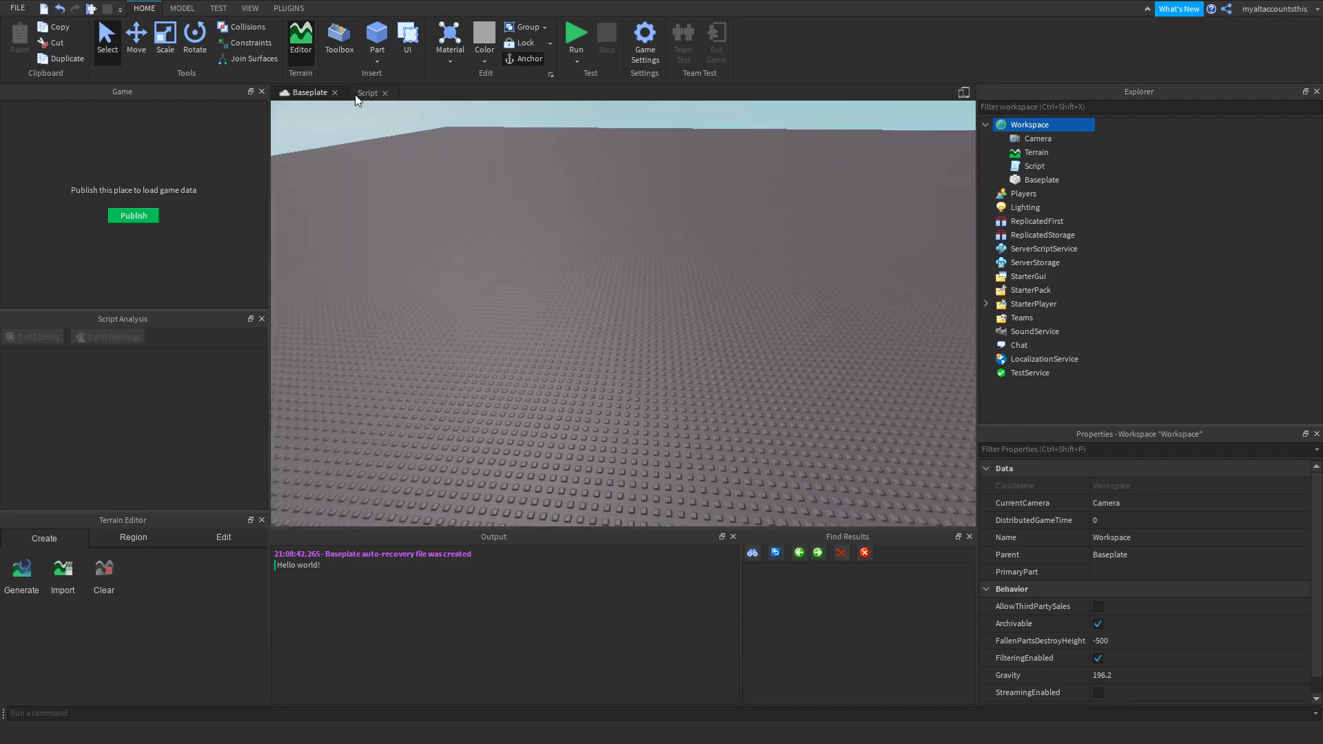
pyautogui.click(366, 93)
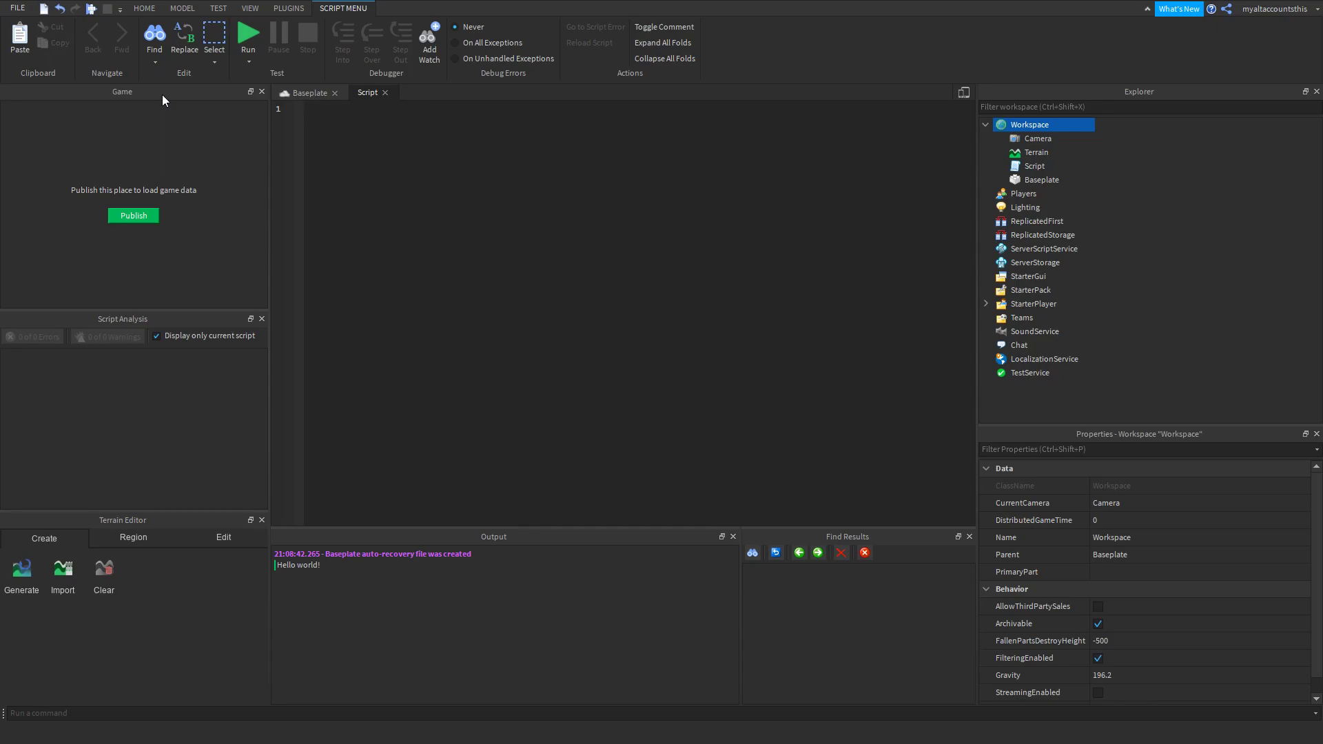
pyautogui.moveTo(464, 200)
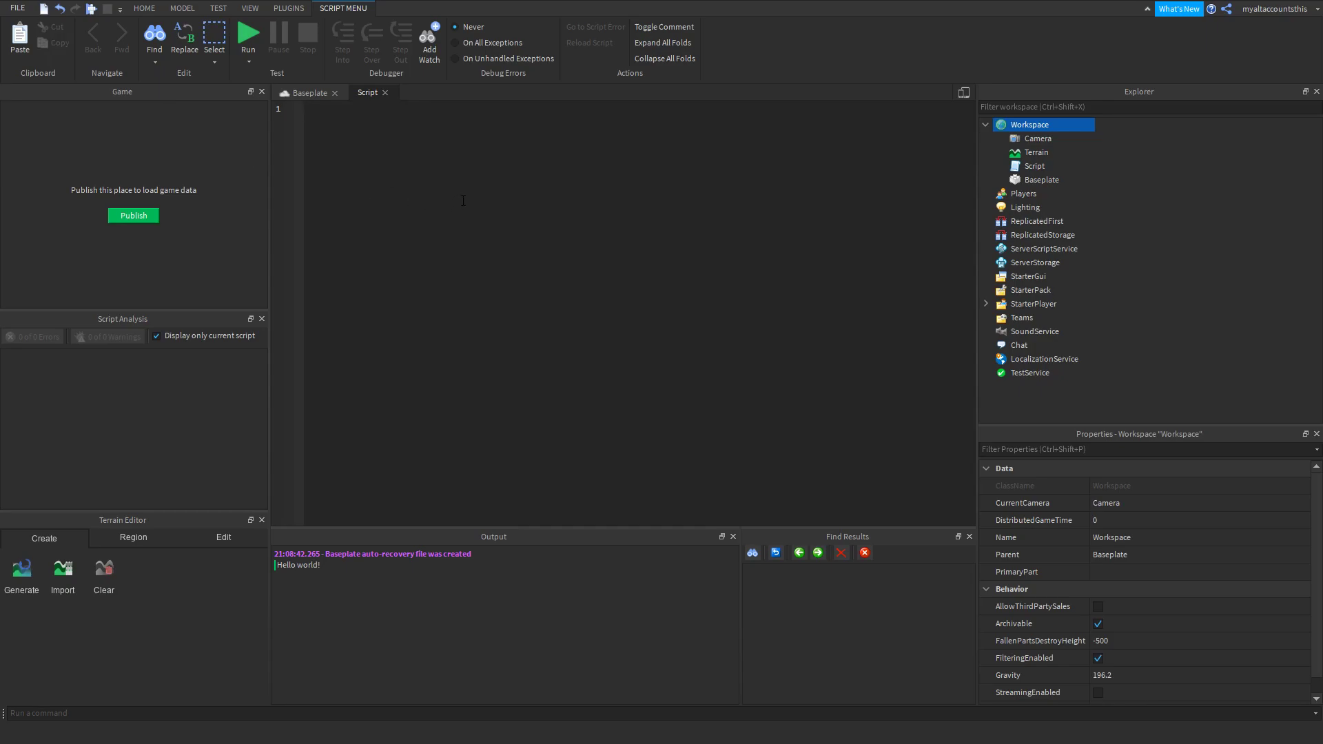
# Step: Write function Add(a,b) that prints a+b
pyautogui.write('function Function')
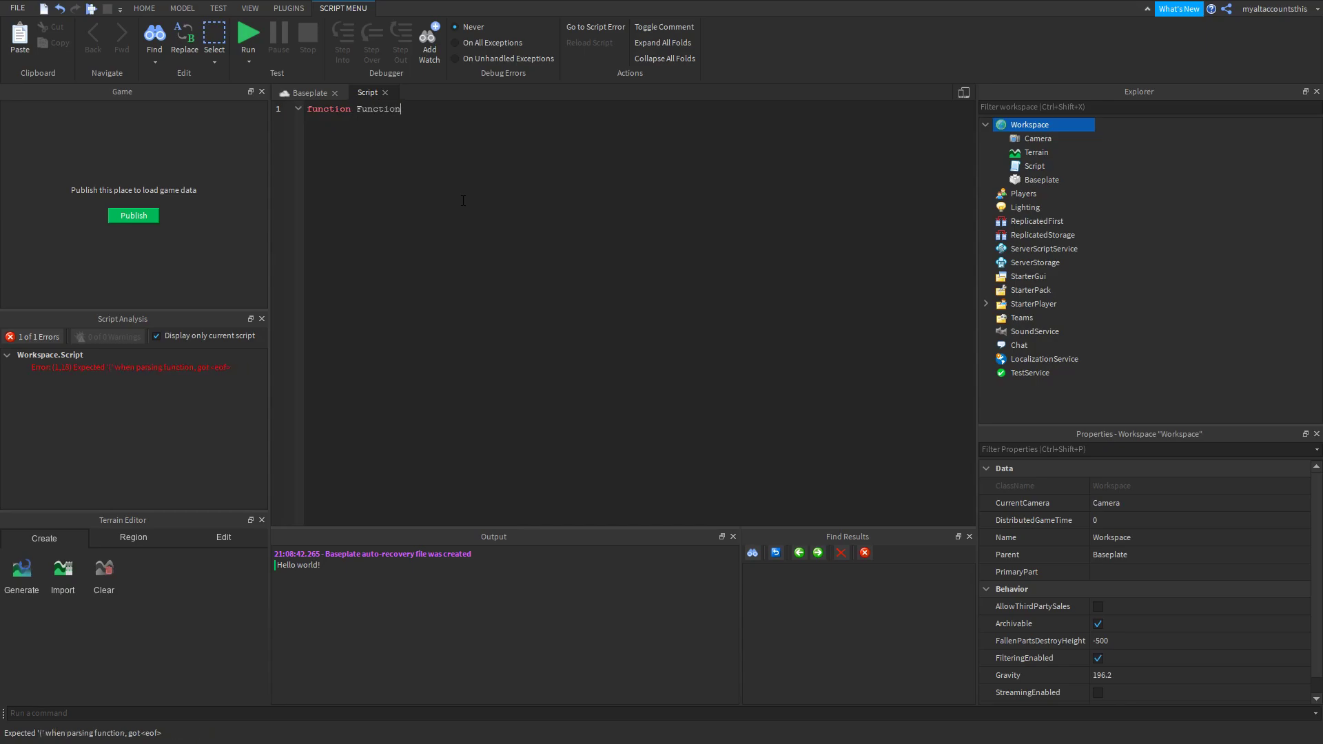
pyautogui.write('()')
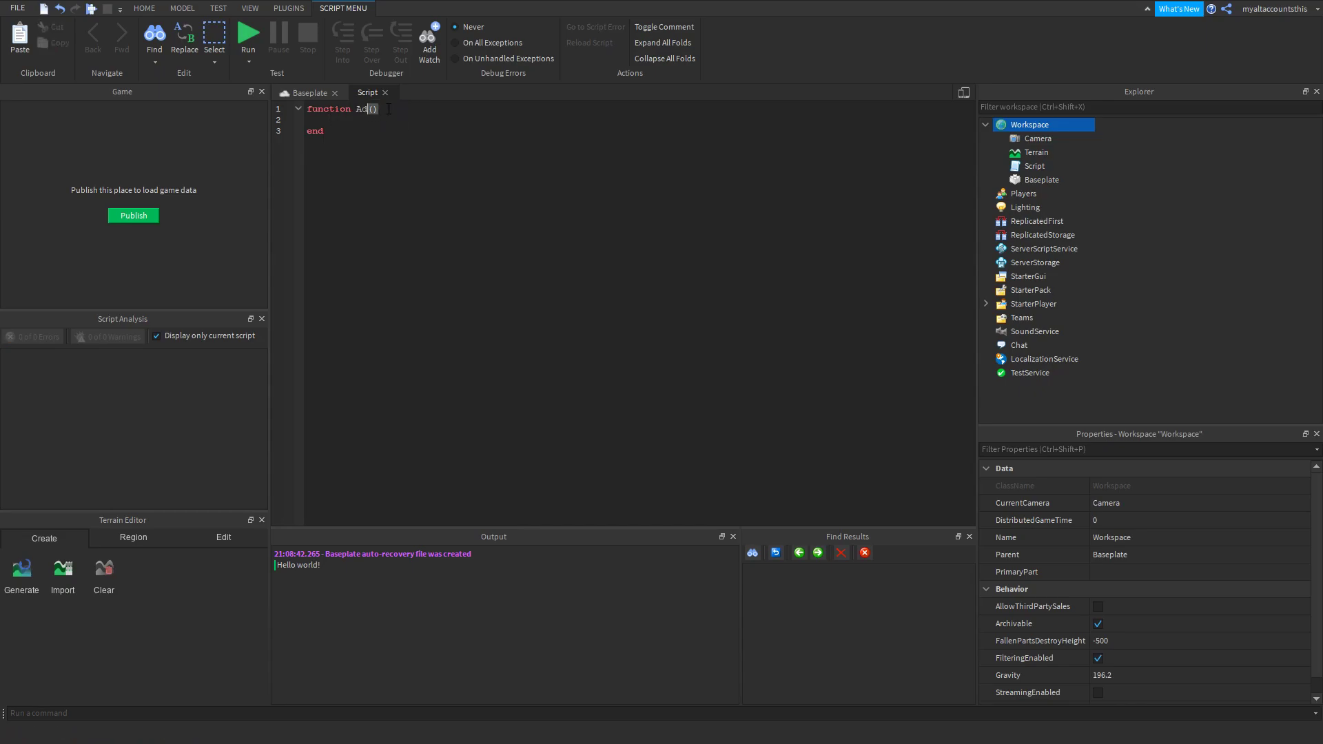
pyautogui.write('d')
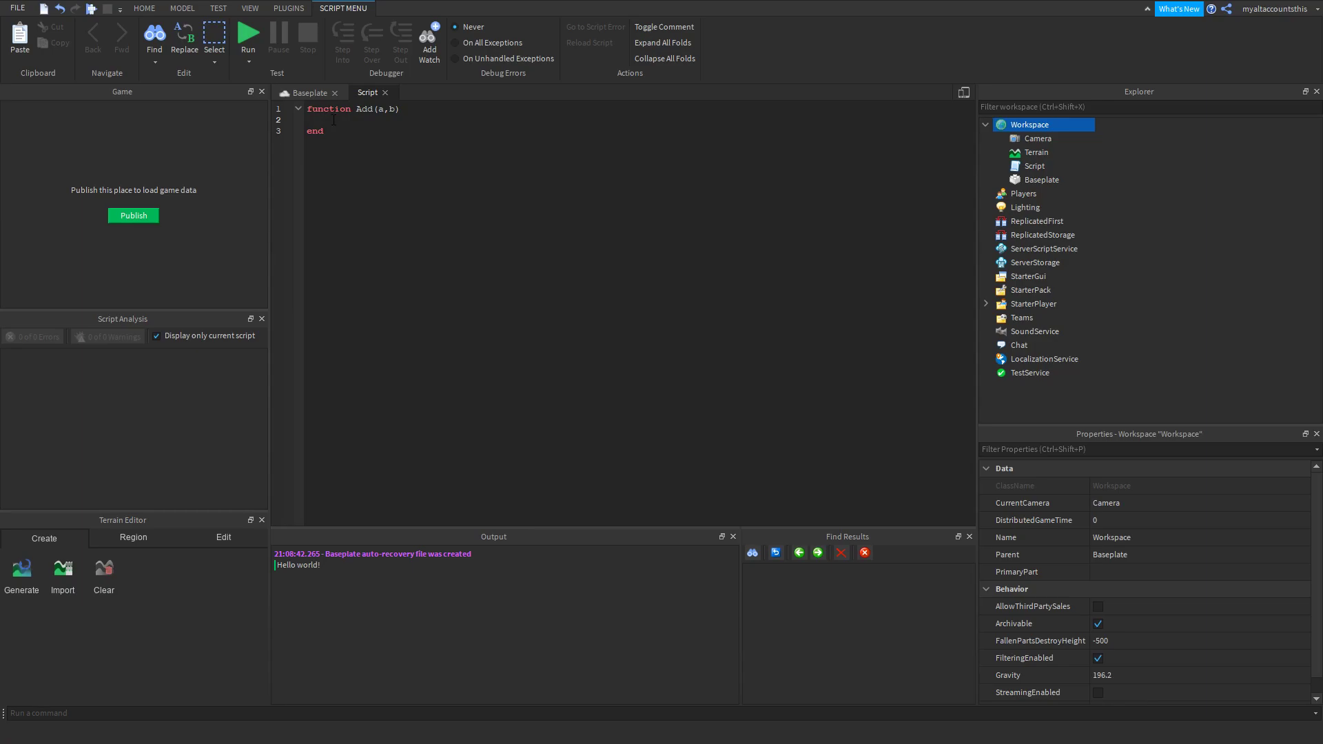
pyautogui.write('ADD')
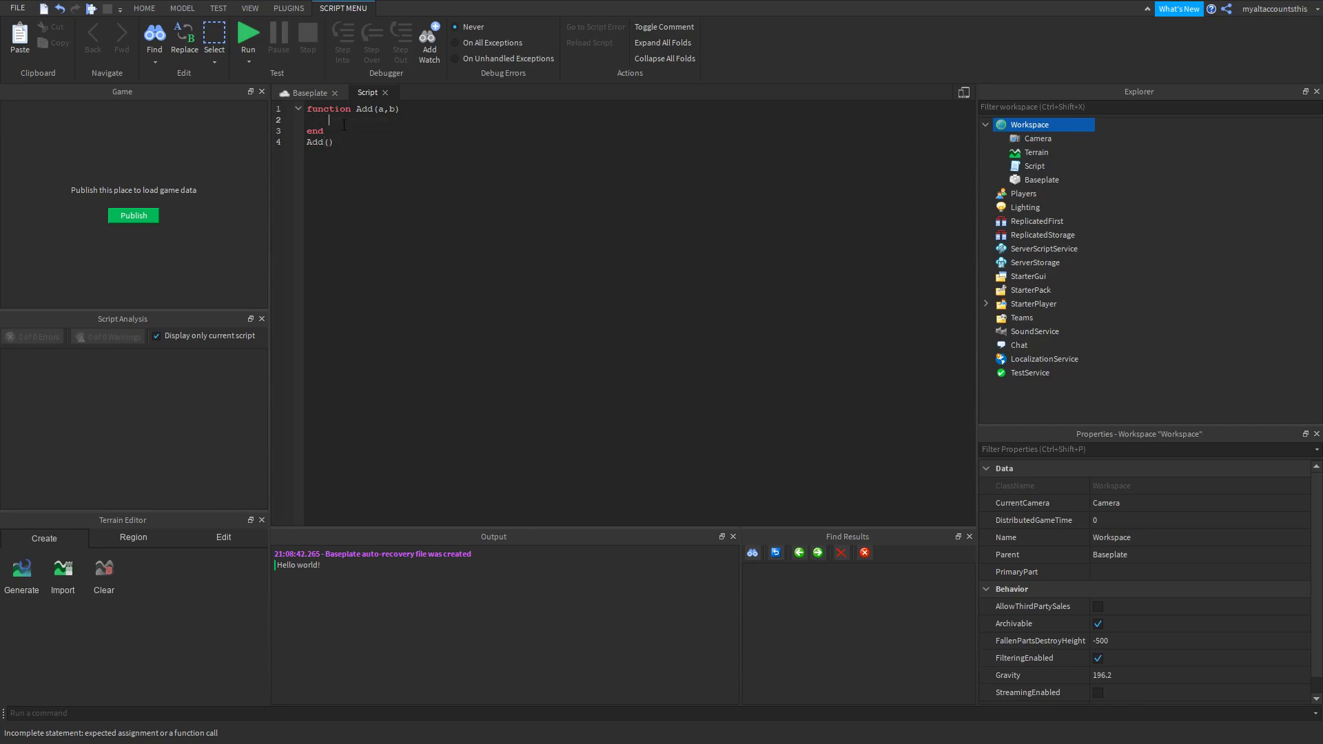
pyautogui.write('print(1)')
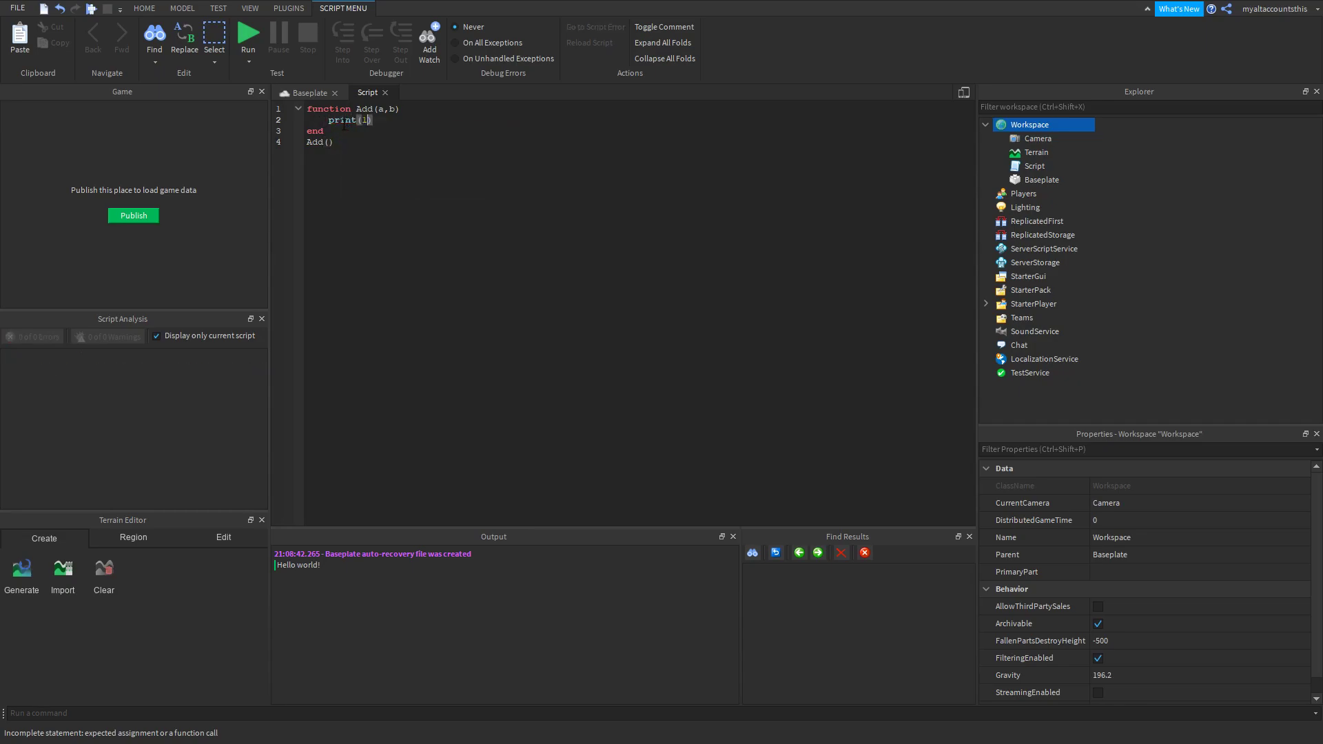
pyautogui.write('a+b')
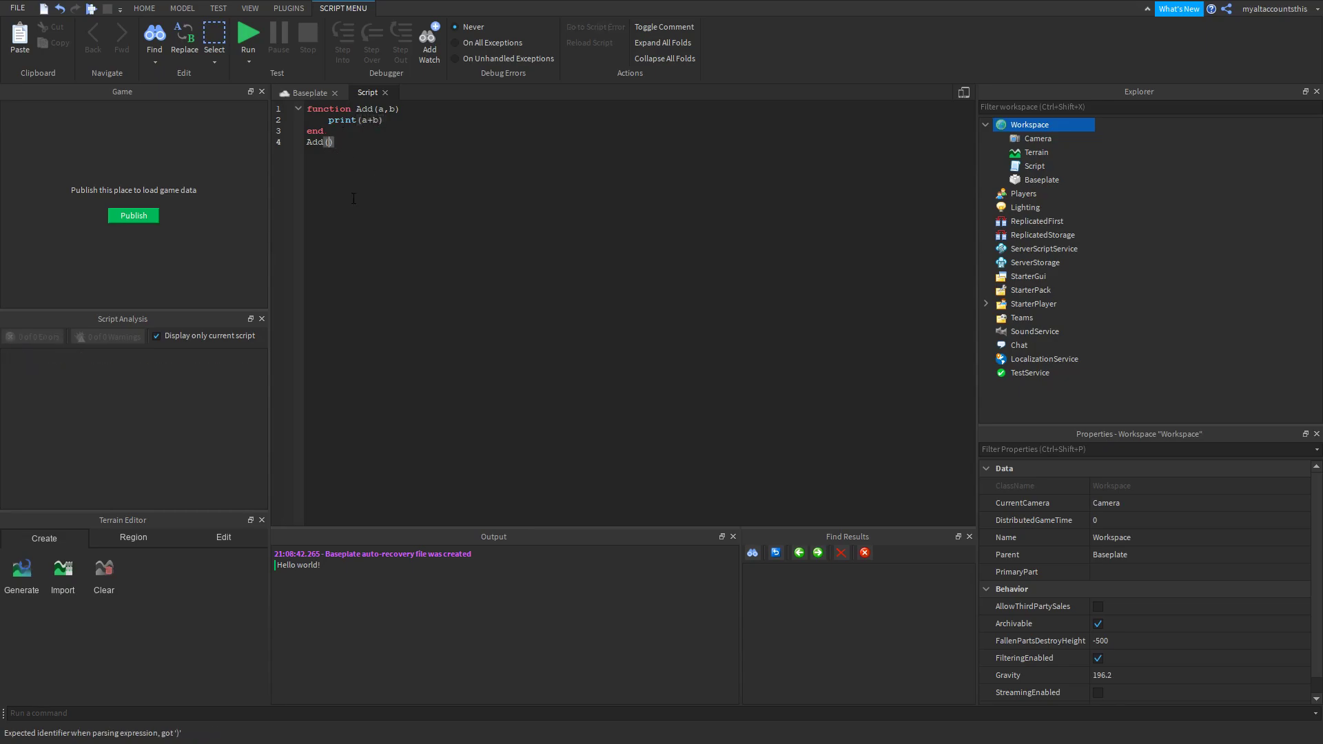
# Step: Call Add(13, 5) below the function and run the script
pyautogui.write('13, 5')
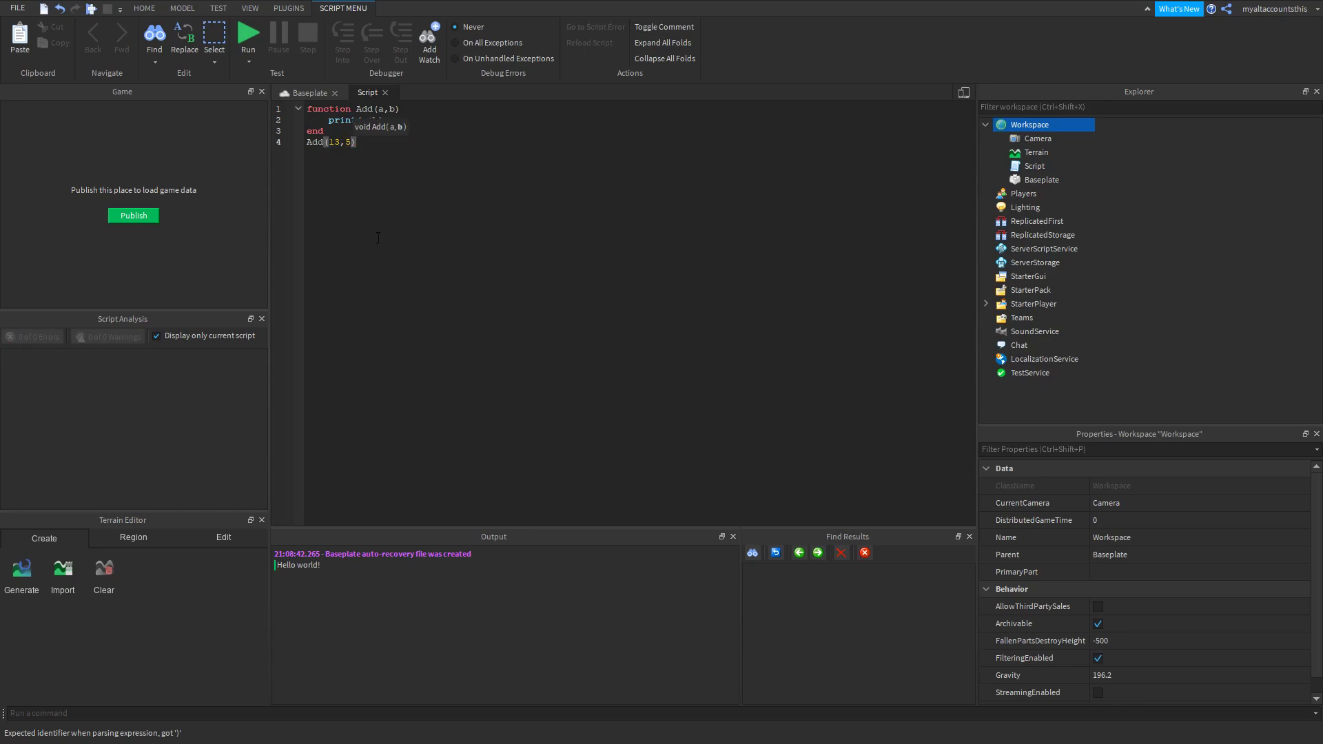
pyautogui.click(248, 36)
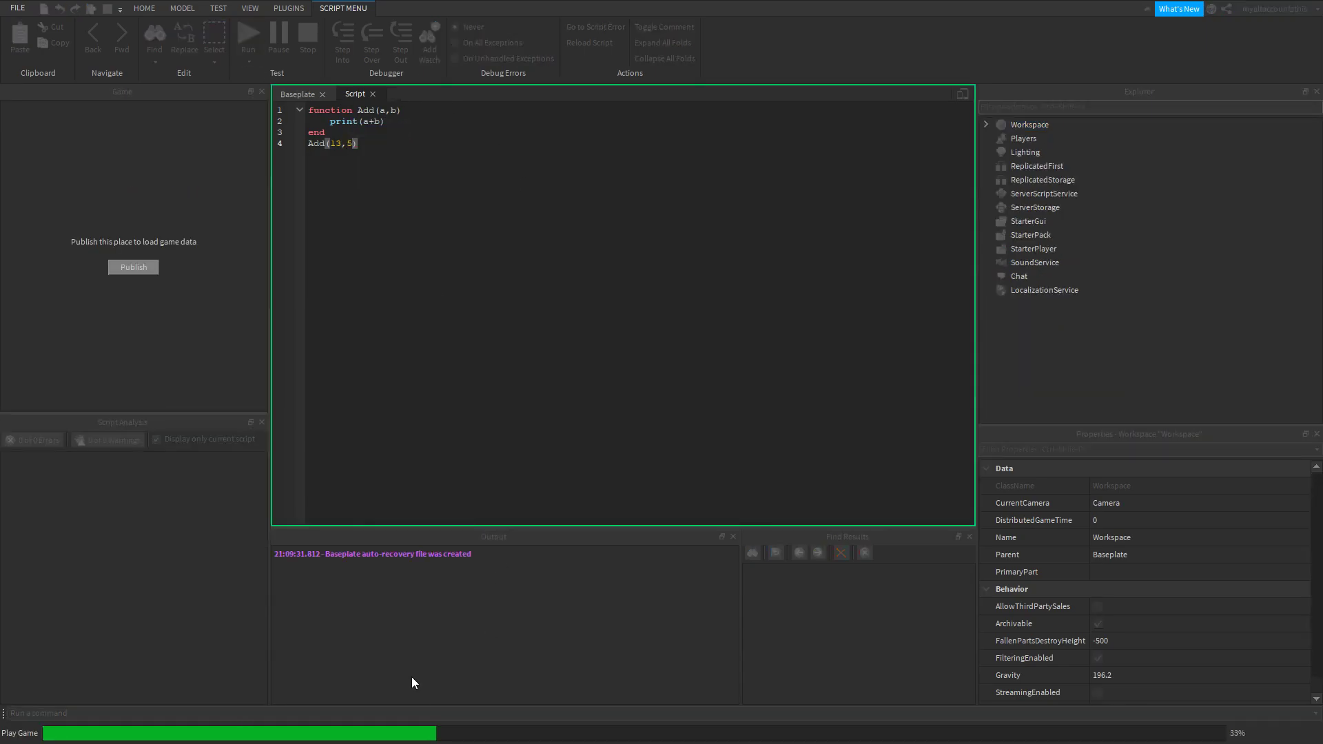
# Step: Stop the run after Output shows 18 and select all the Add code for deletion
pyautogui.click(247, 39)
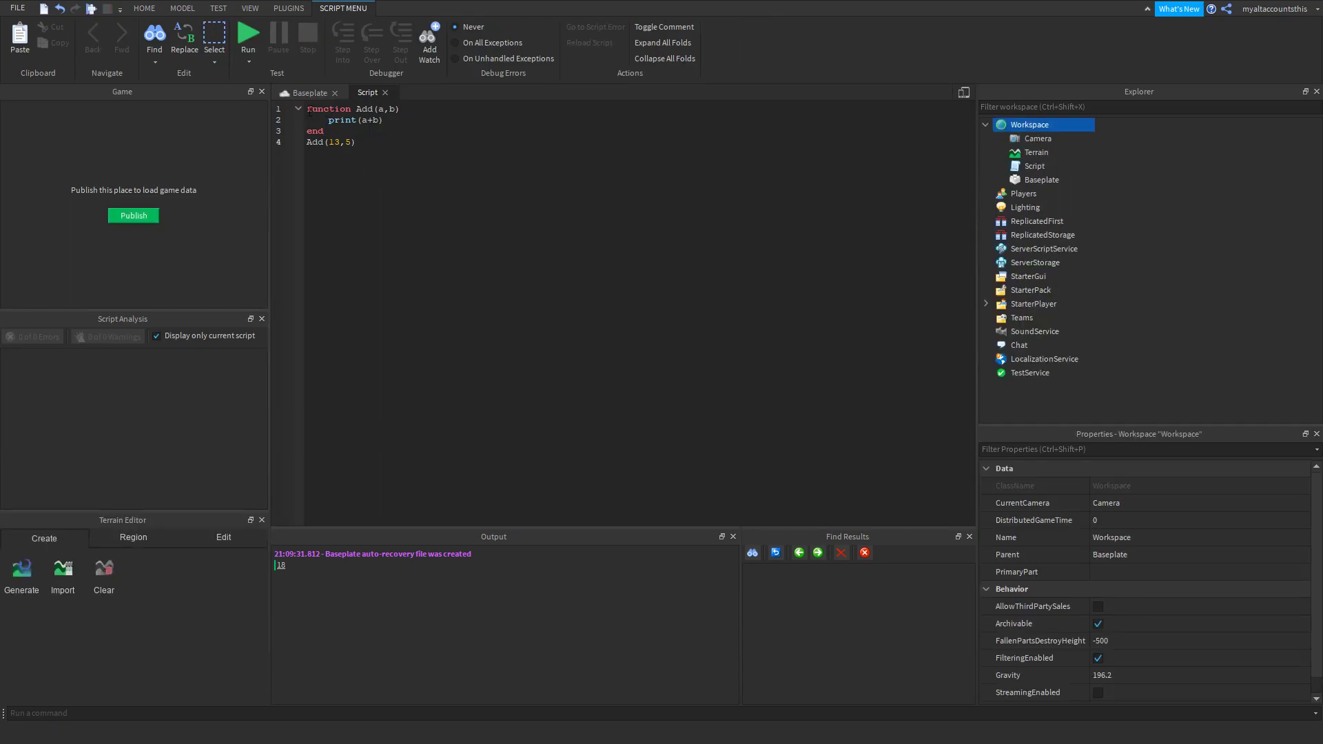
pyautogui.press('ctrl+a')
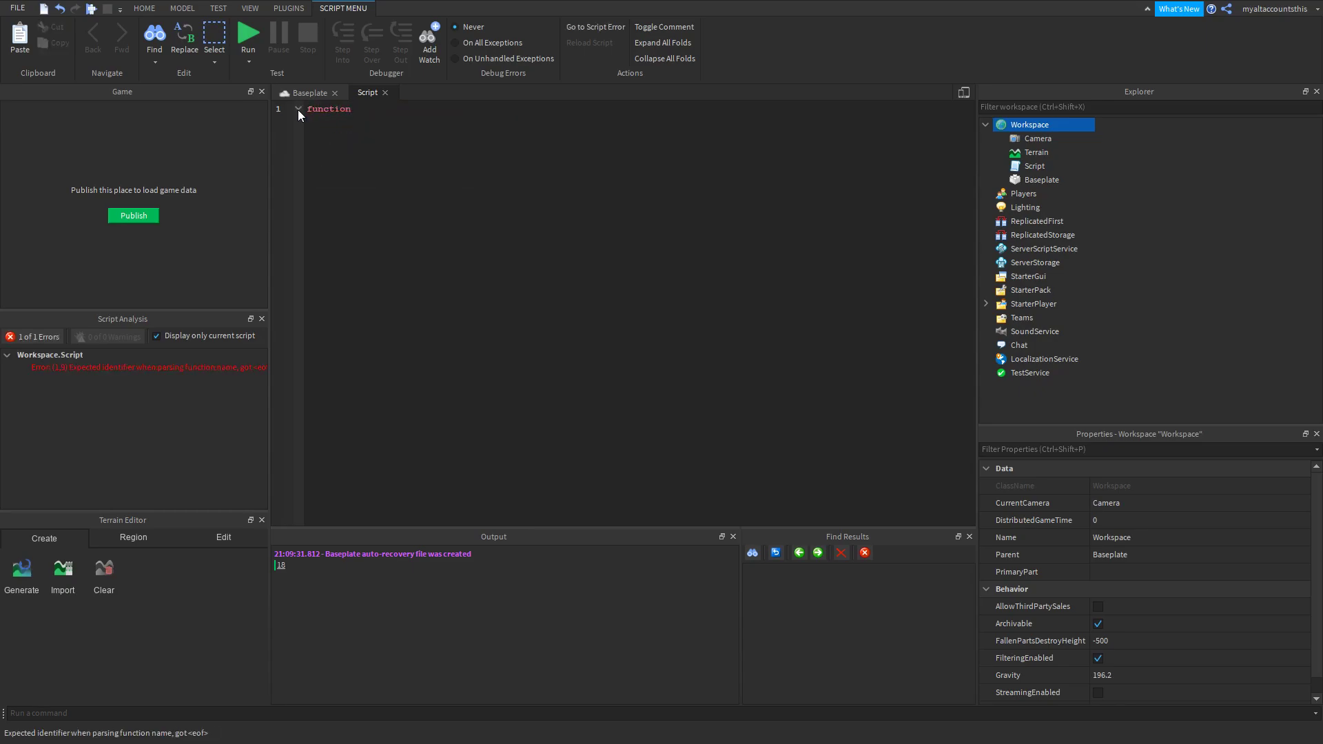
# Step: Name the function Repeat() and remove the stray garbage text on the first line
pyautogui.write('Repeat')
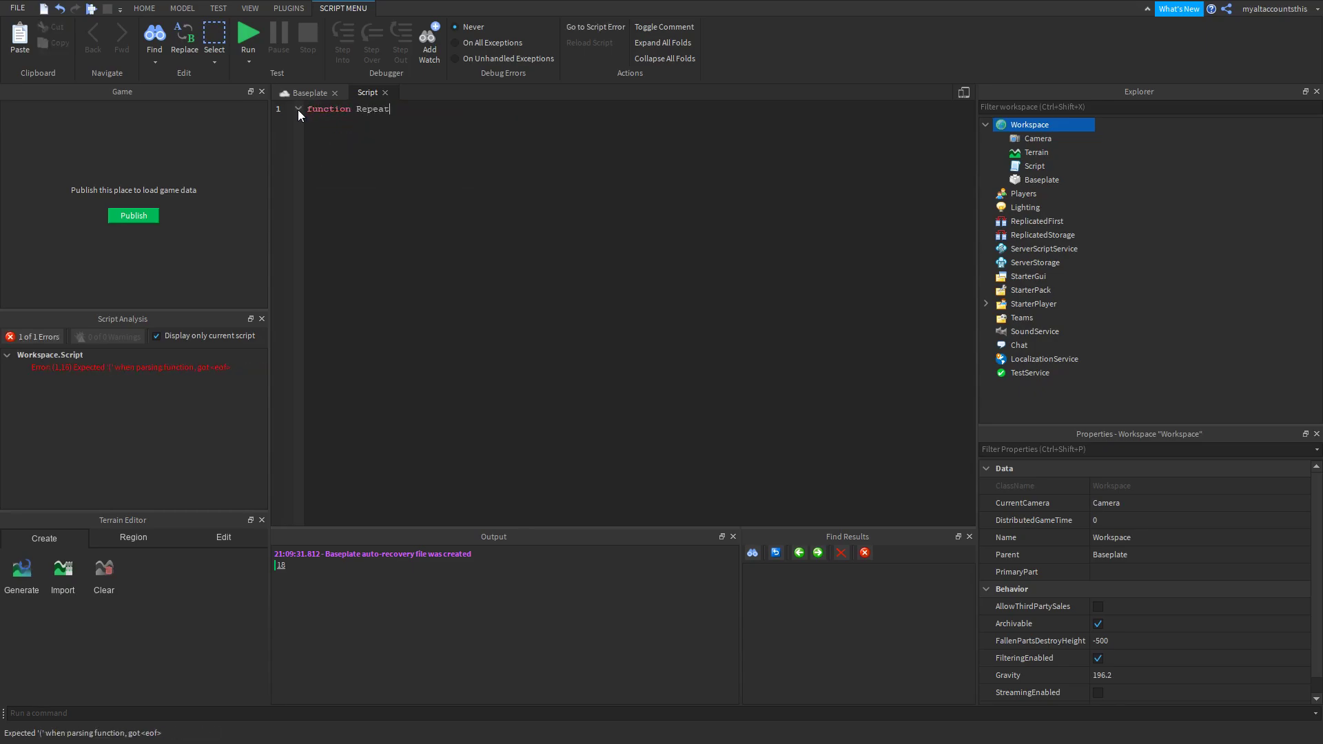
pyautogui.write('()')
pyautogui.write('"')
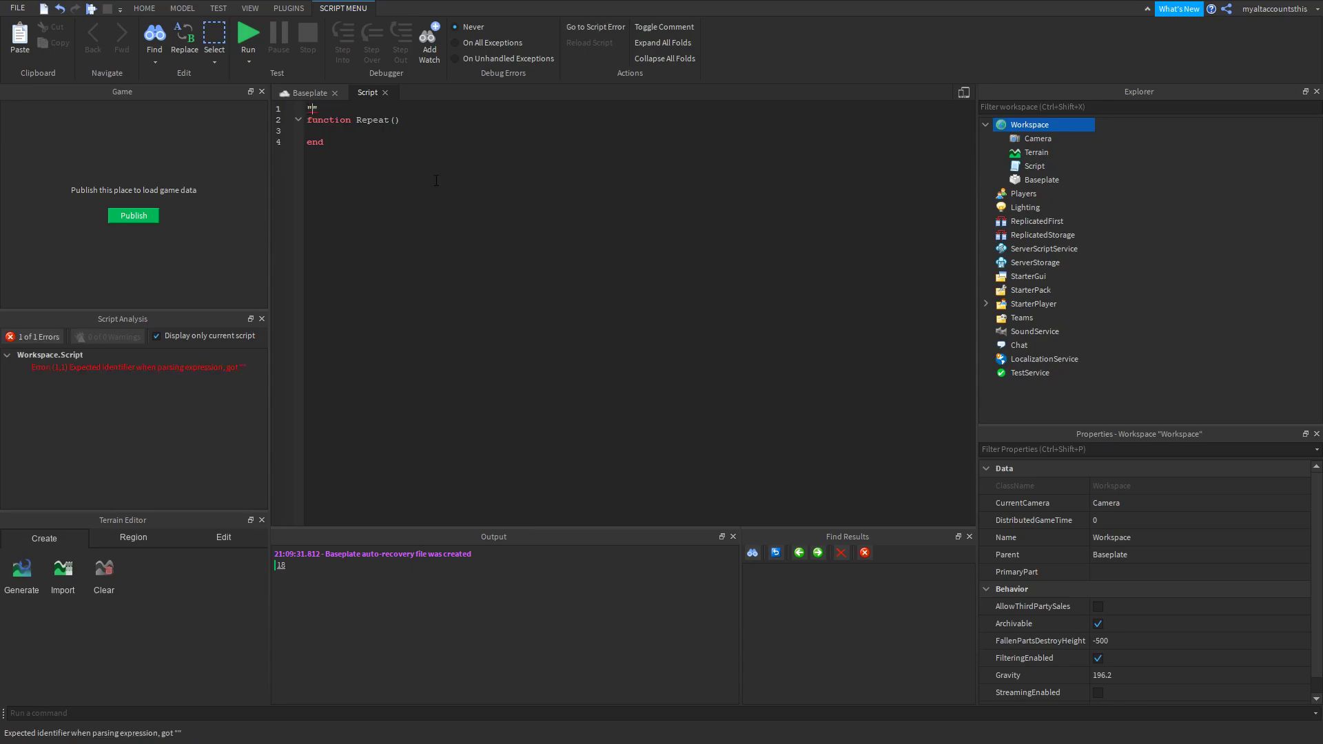
pyautogui.write('lkj2908ufljdksjf')
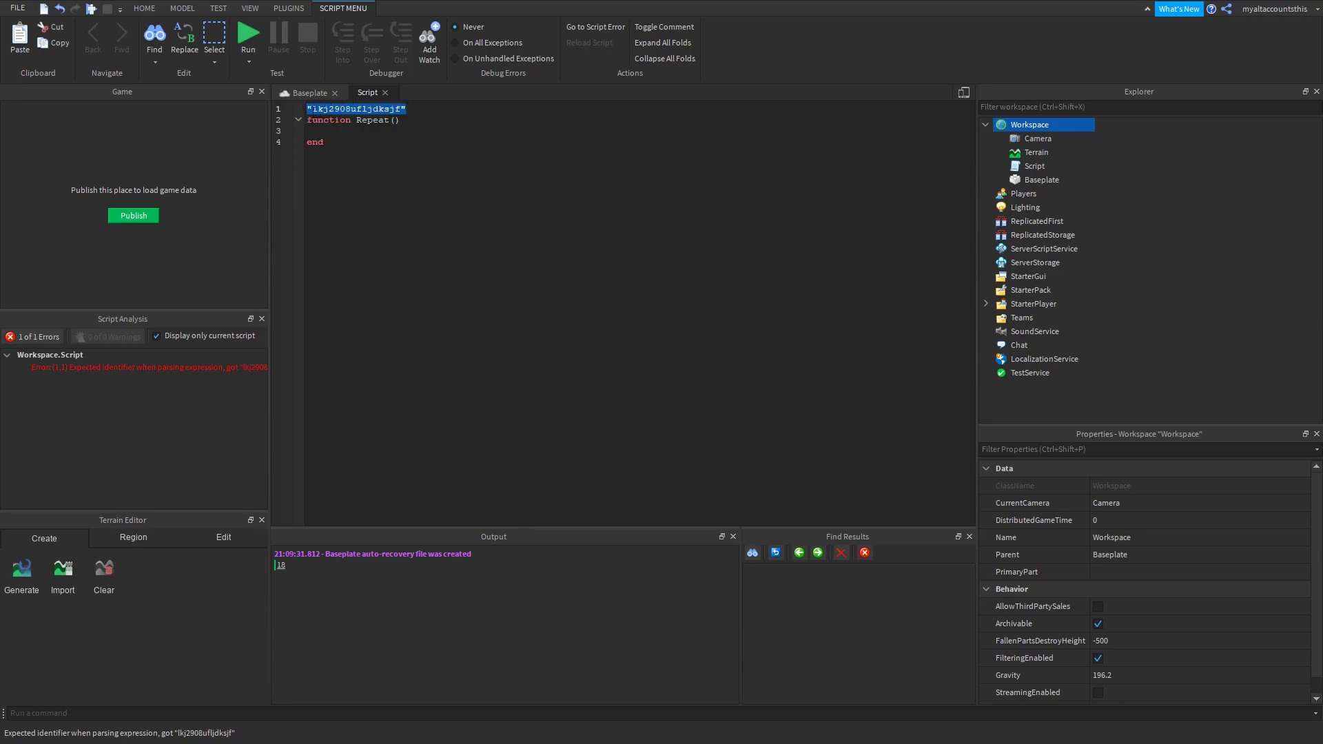
pyautogui.press('Delete')
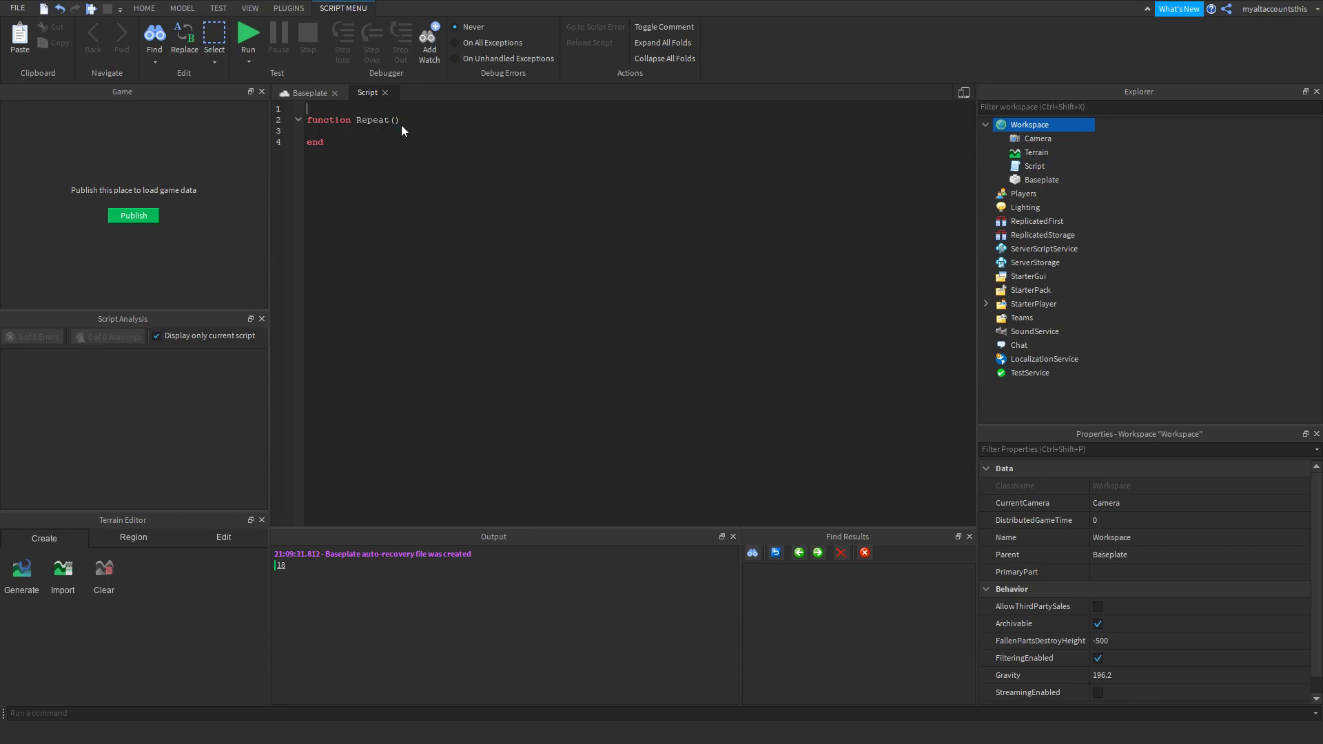
# Step: Declare local stringValue = "Test string" and make Repeat(String) print String
pyautogui.write('local string')
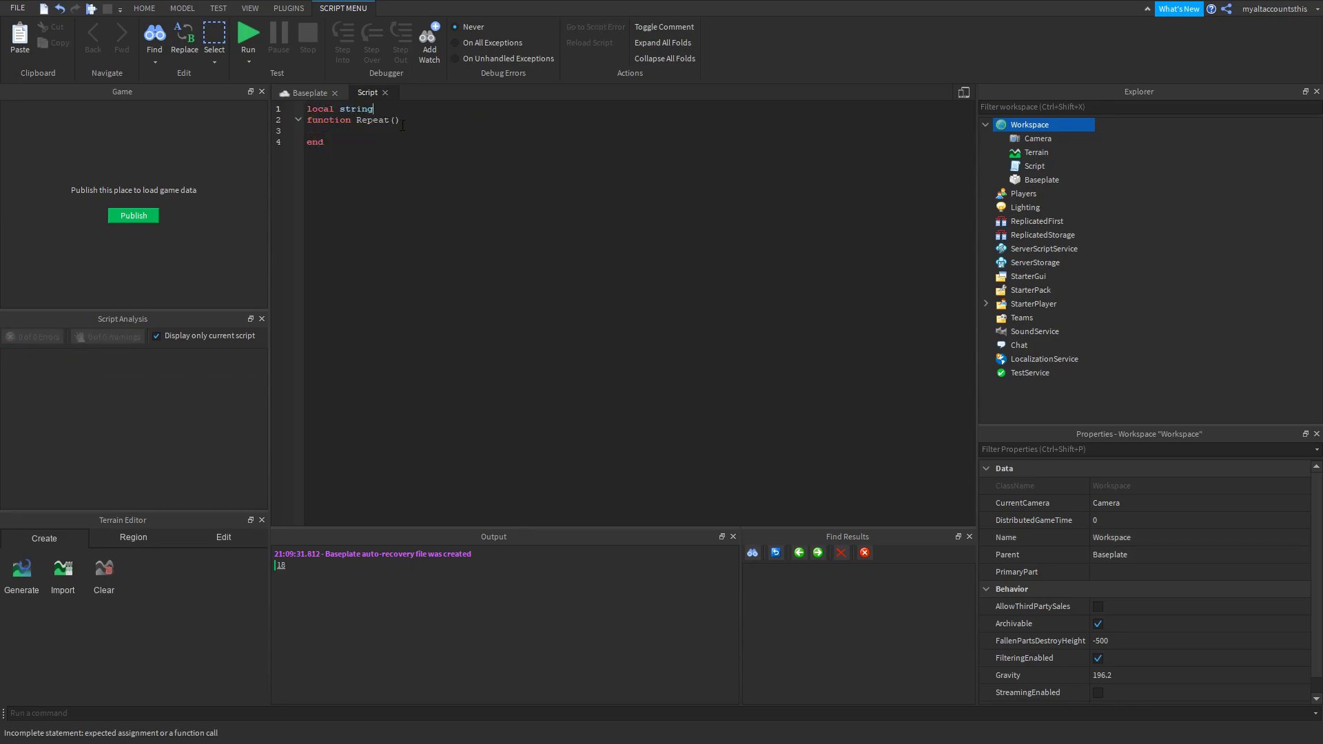
pyautogui.write('Value = ""')
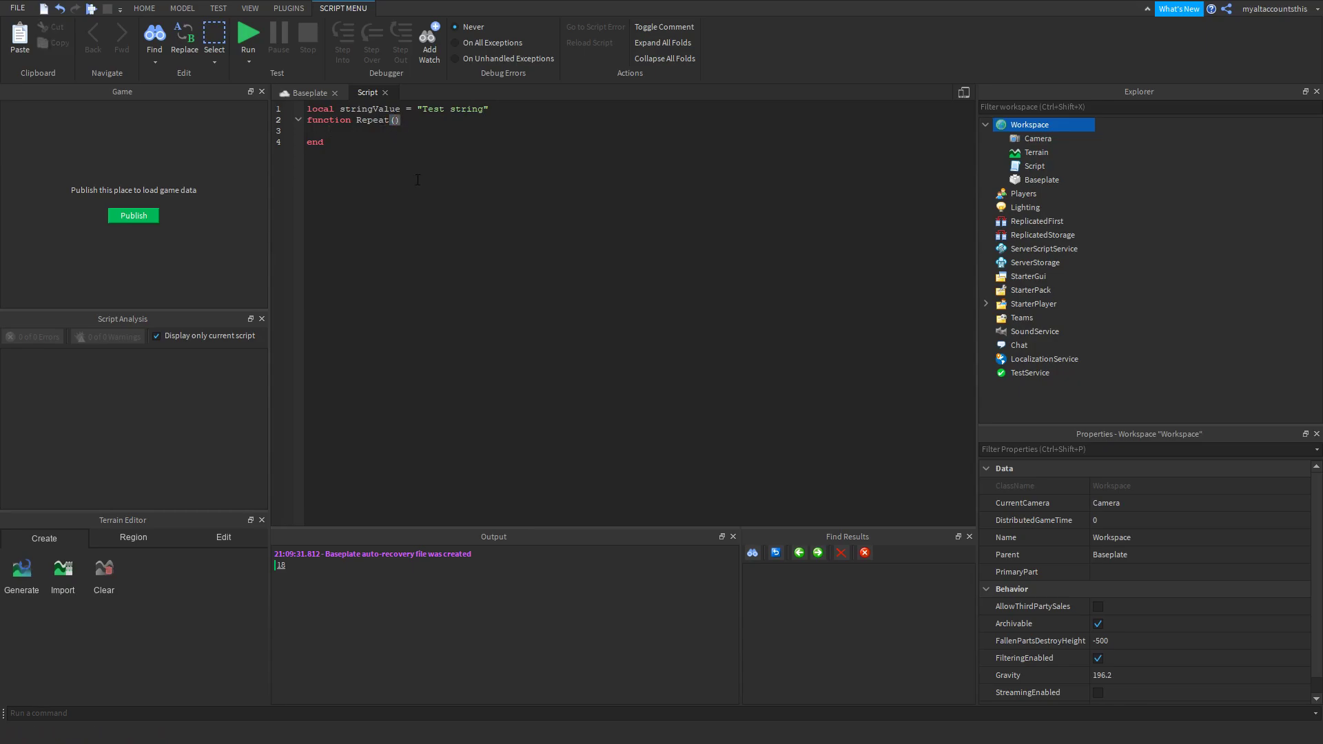
pyautogui.write('strin')
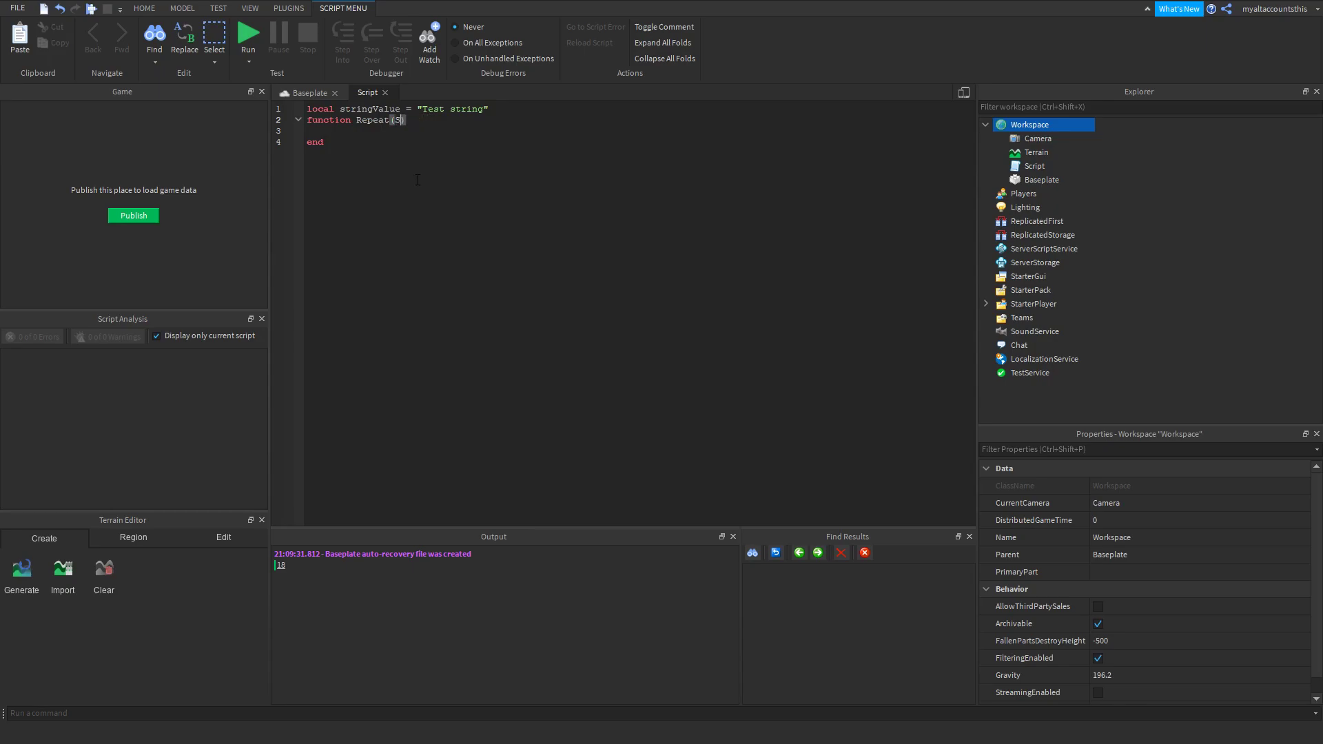
pyautogui.write('tring)')
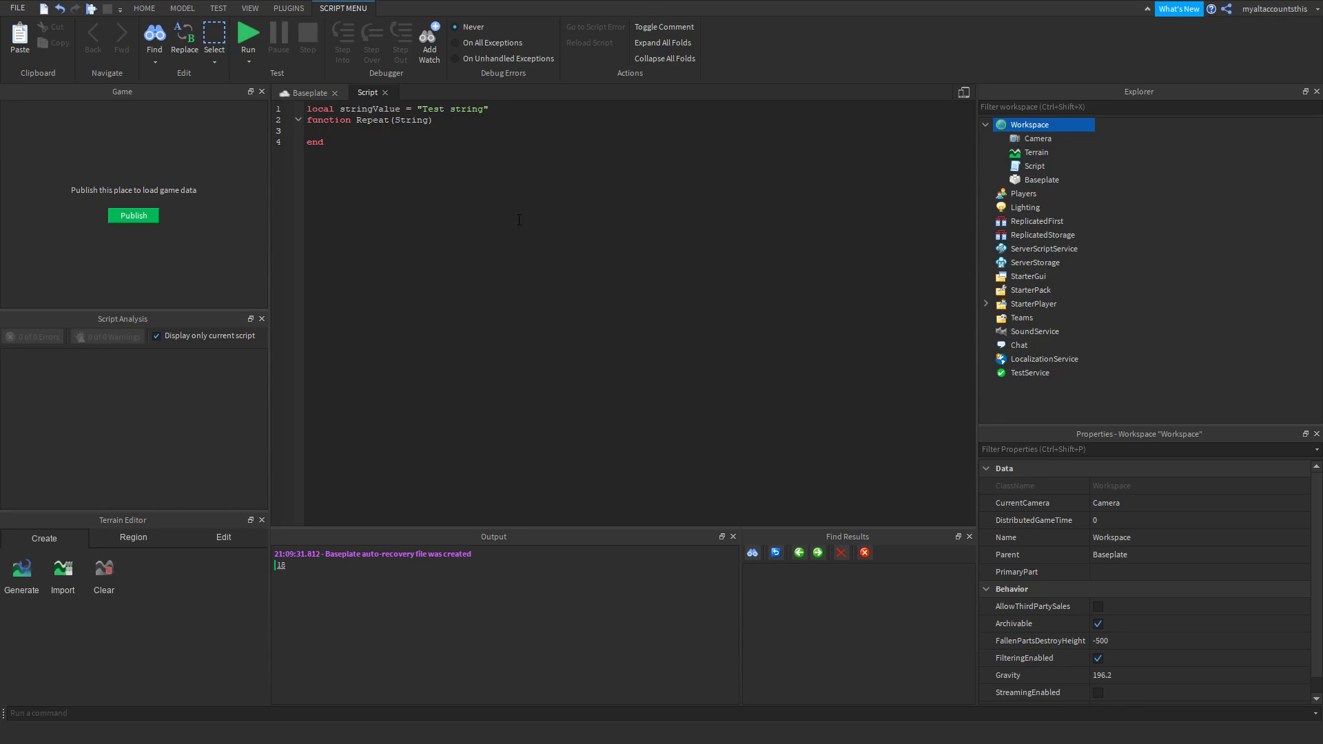
pyautogui.write('print(string)')
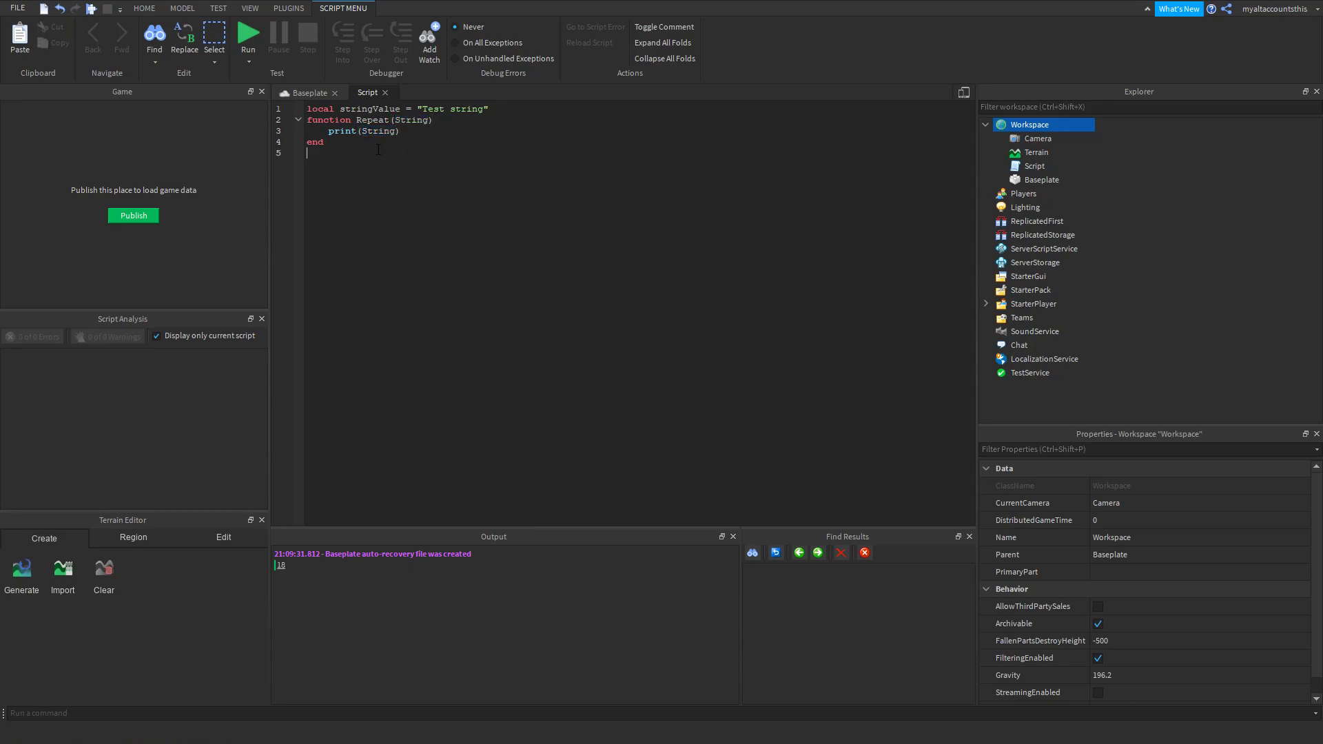
# Step: Call Repeat(stringValue) on a new line after the function
pyautogui.write('rep')
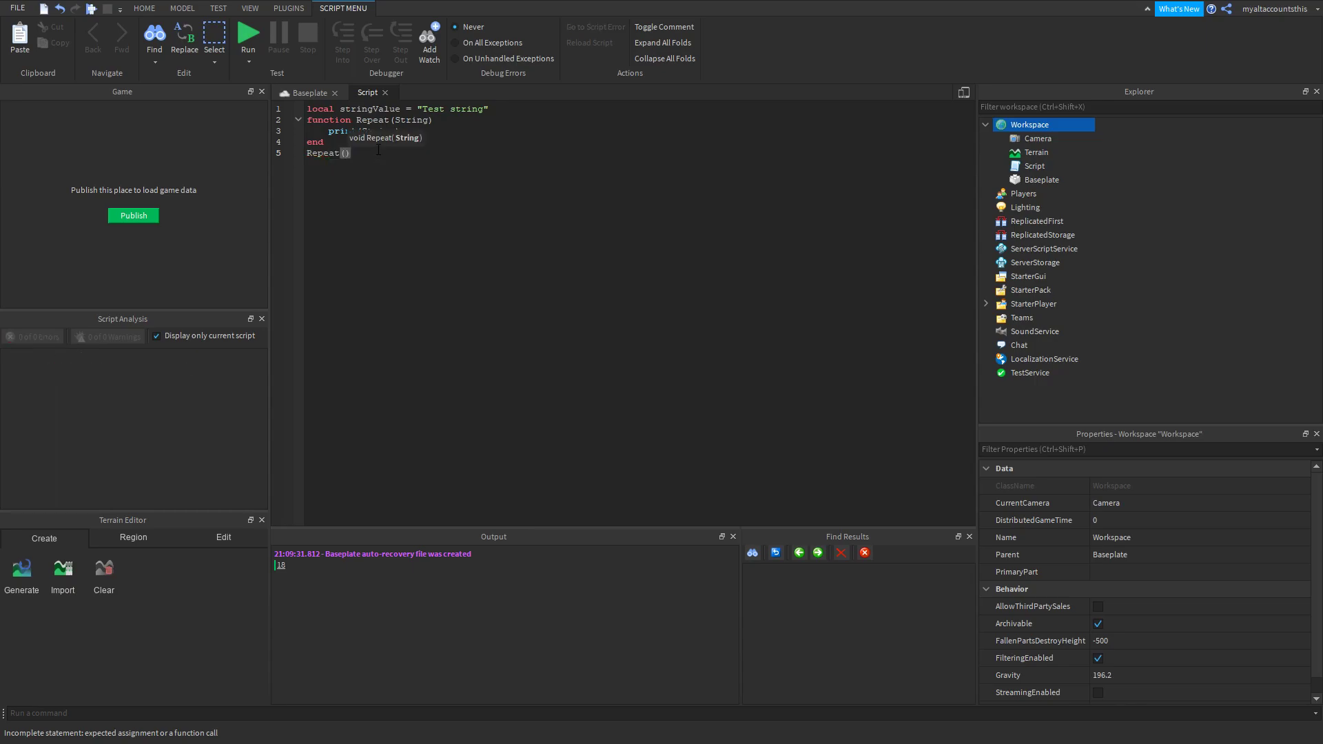
pyautogui.write('stringv')
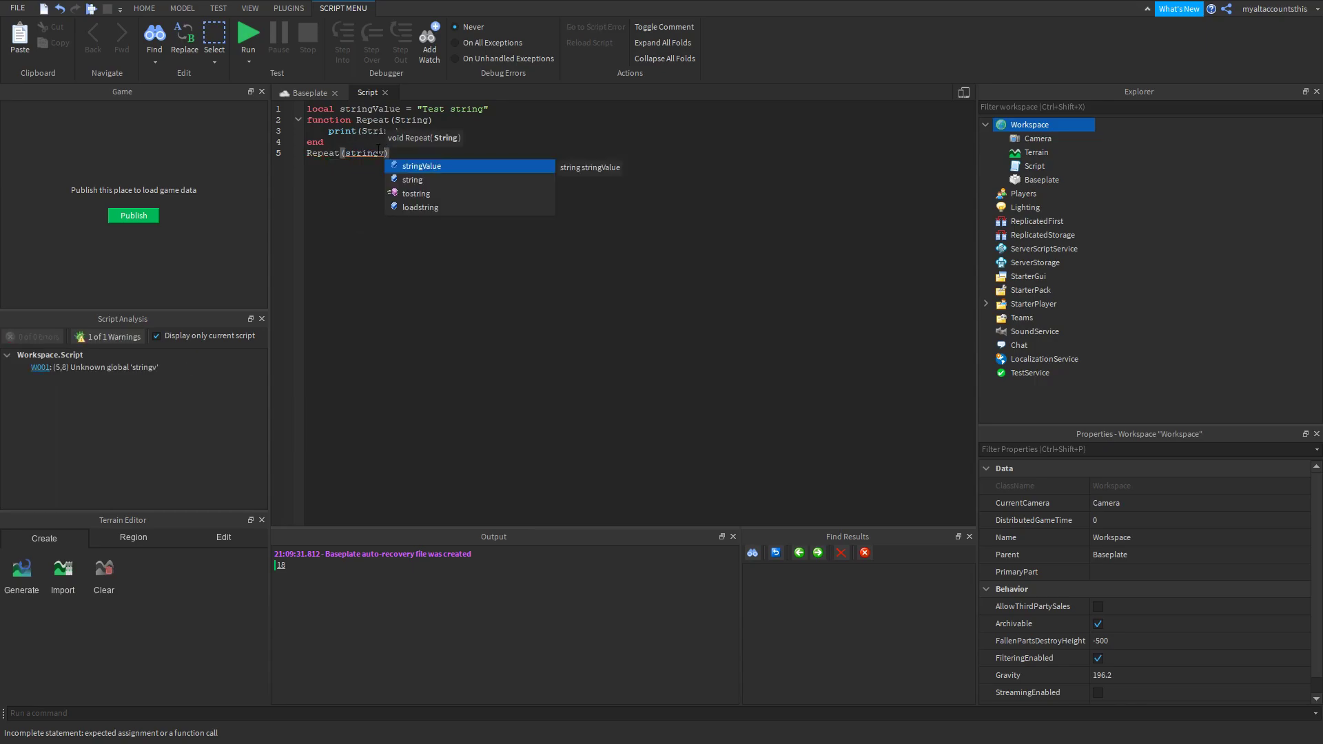
pyautogui.click(422, 166)
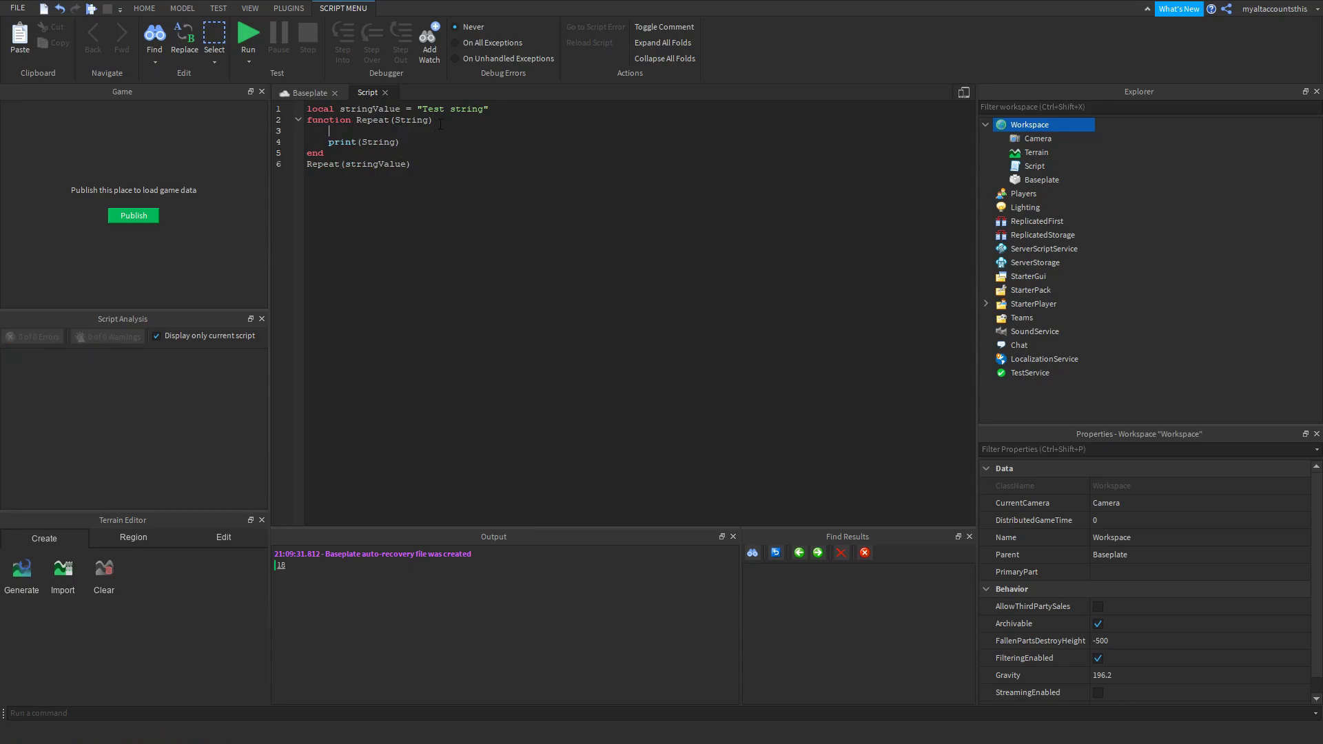
# Step: Wrap print(String) in a for i=1,10,1 do ... end loop inside Repeat
pyautogui.write('for i=')
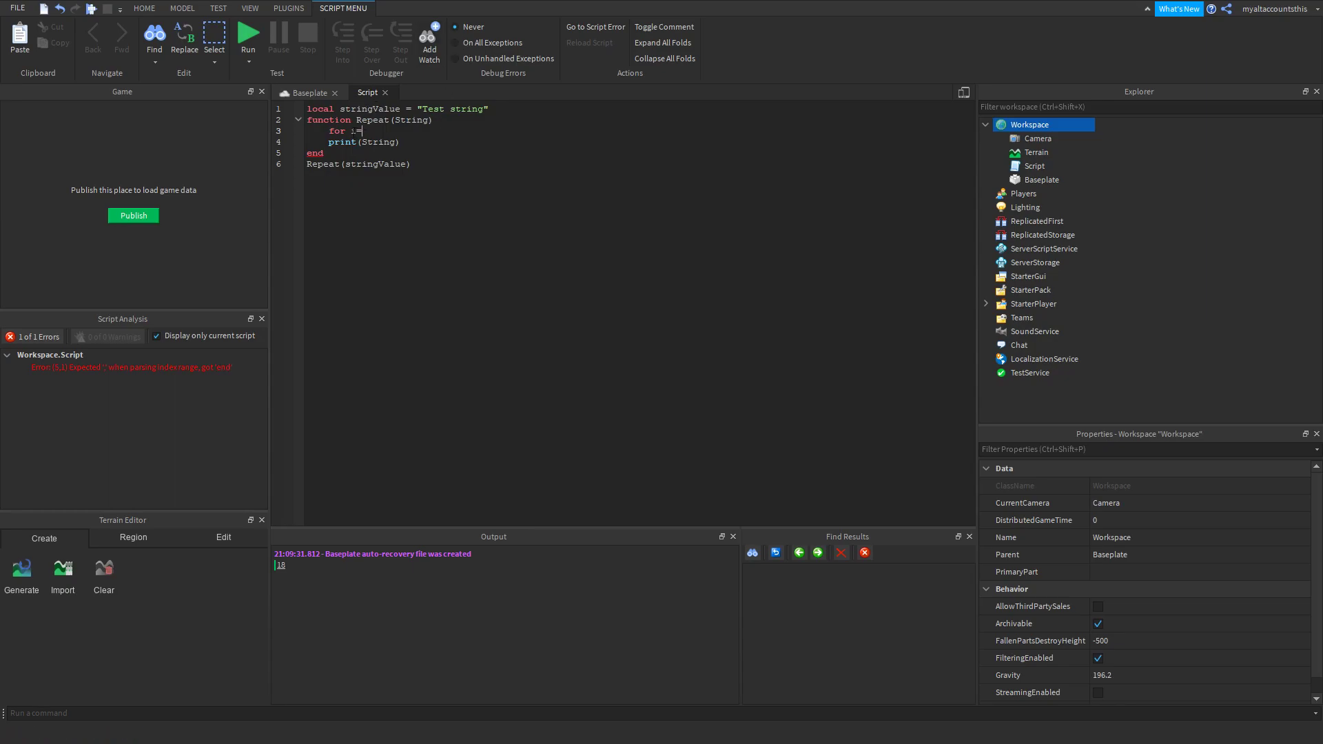
pyautogui.write('1')
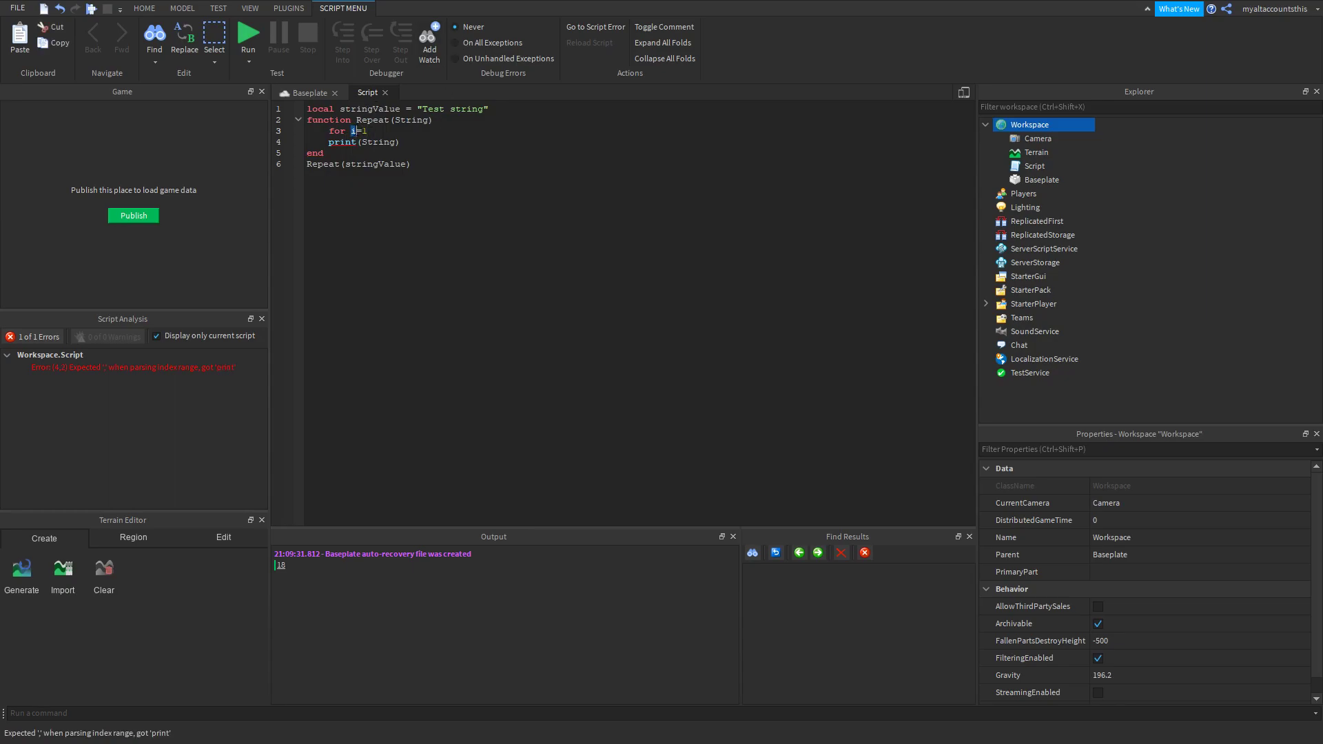
pyautogui.write(',10')
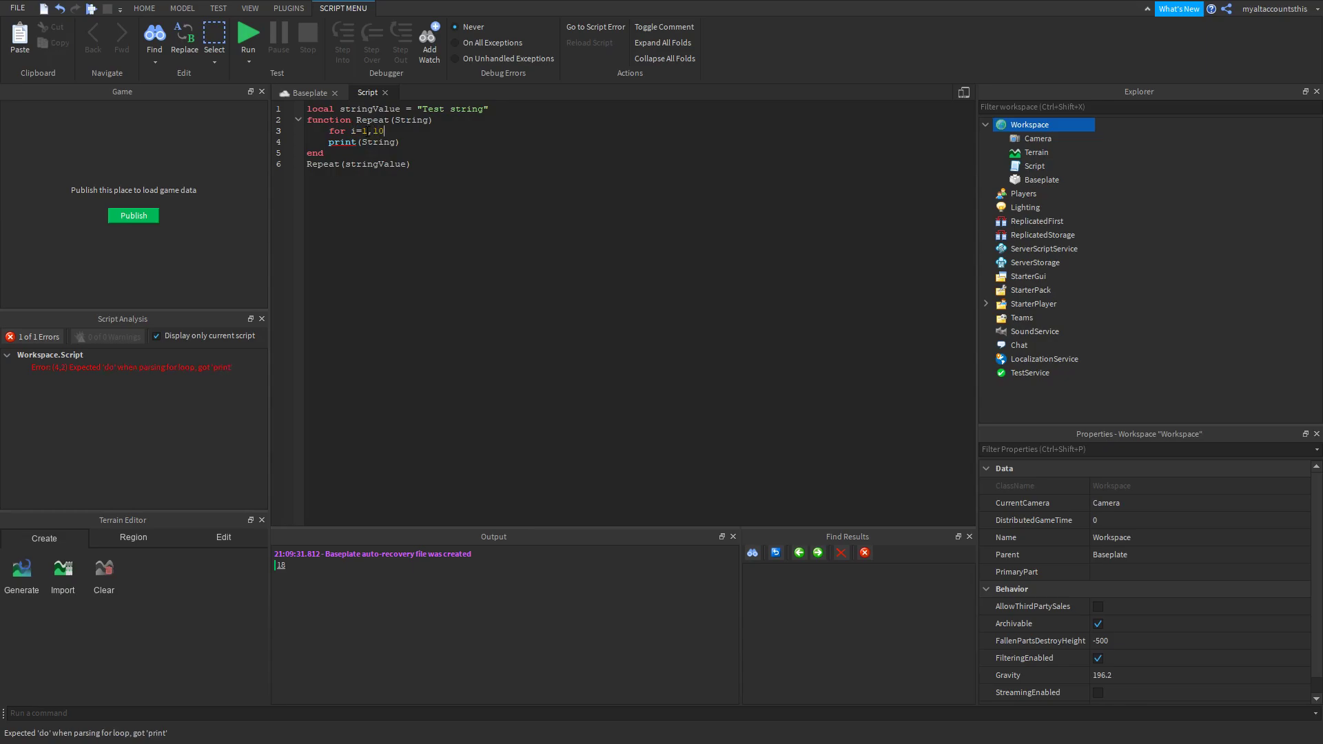
pyautogui.write(',1 do')
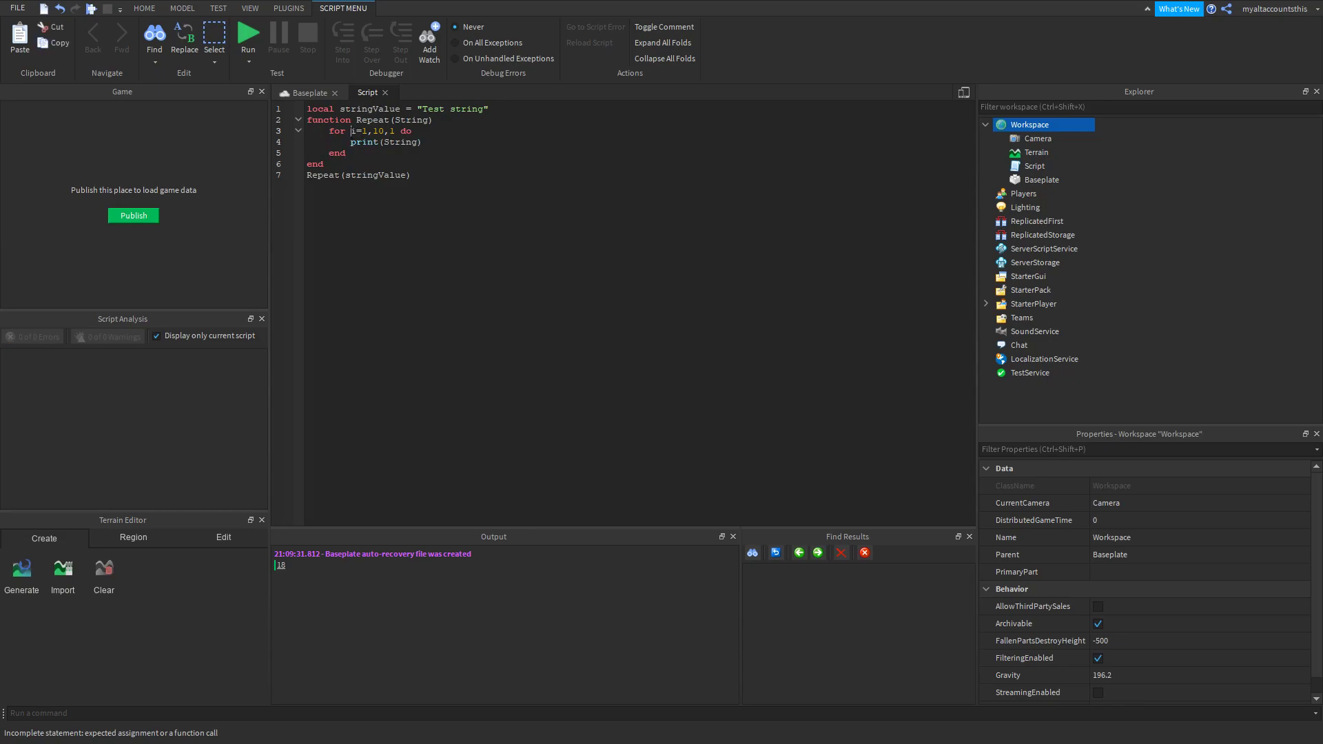
pyautogui.doubleClick(362, 131)
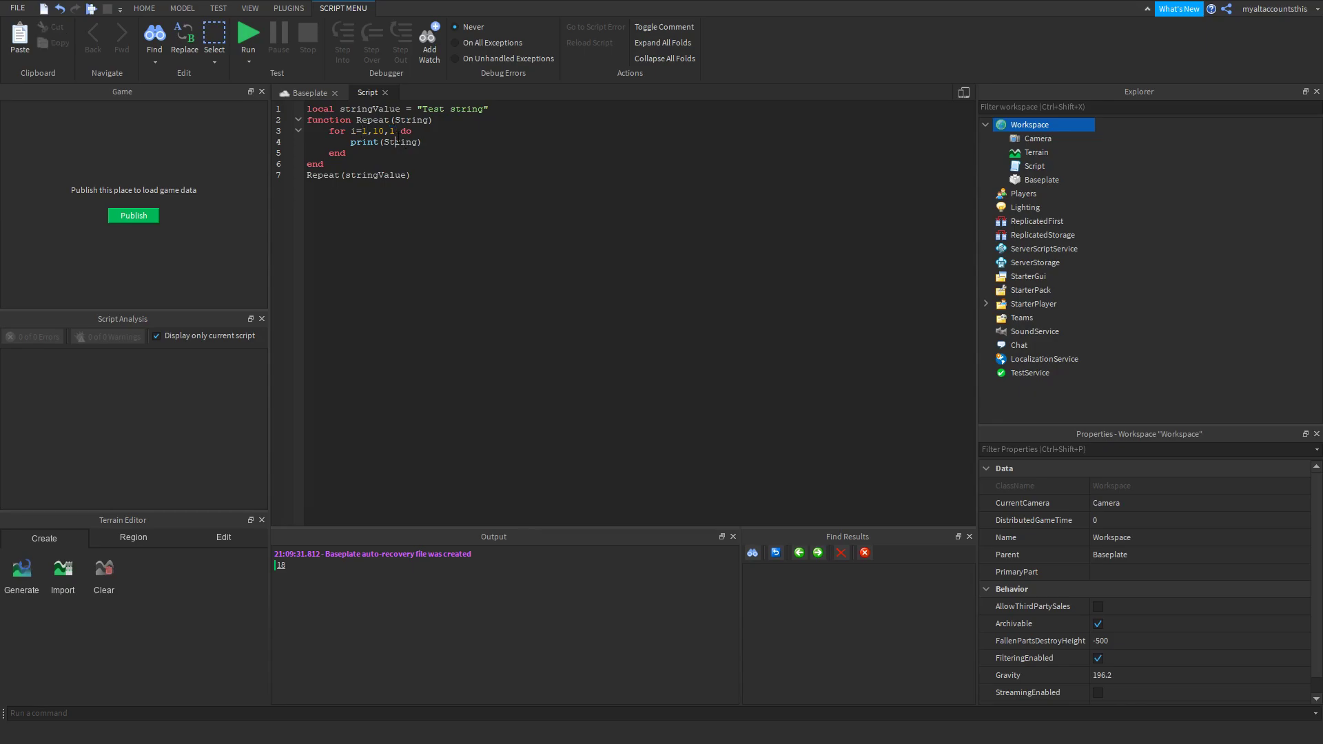
# Step: Add print("i equals "..i) inside the loop under print(String)
pyautogui.write('print("i')
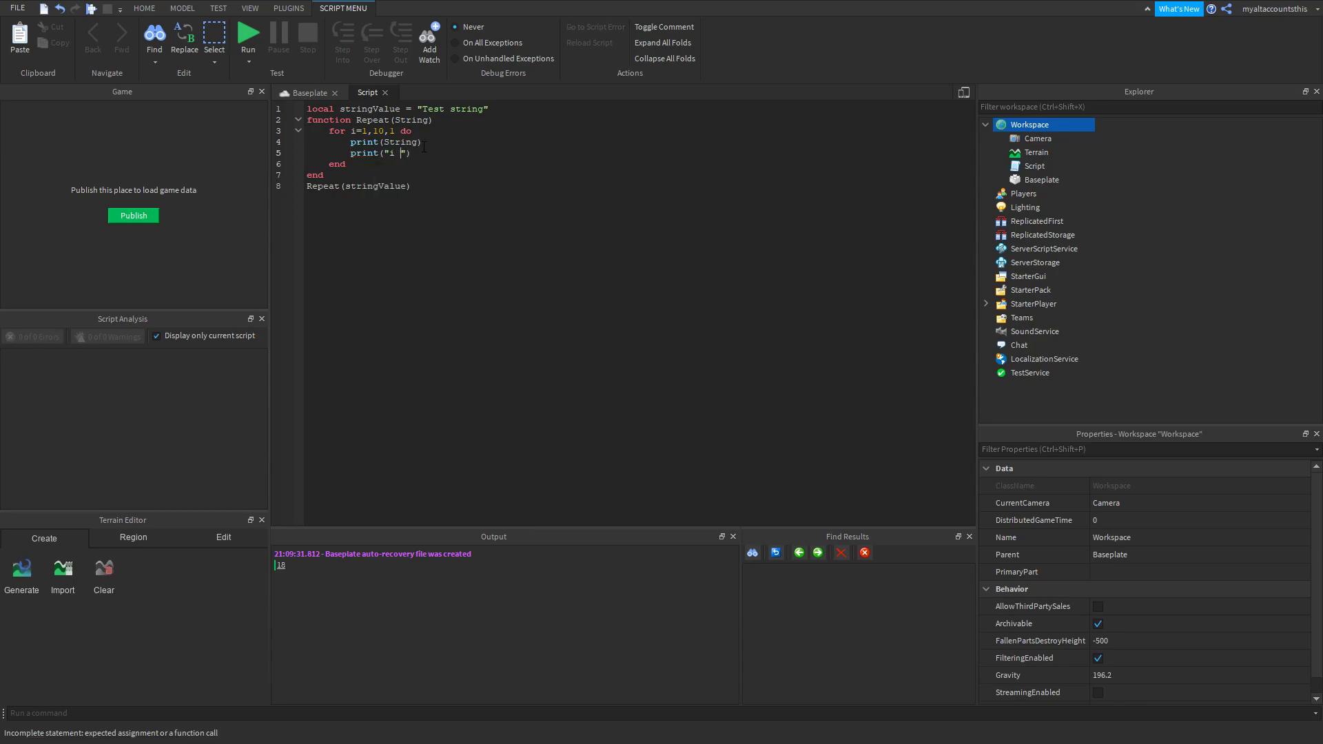
pyautogui.write('equals')
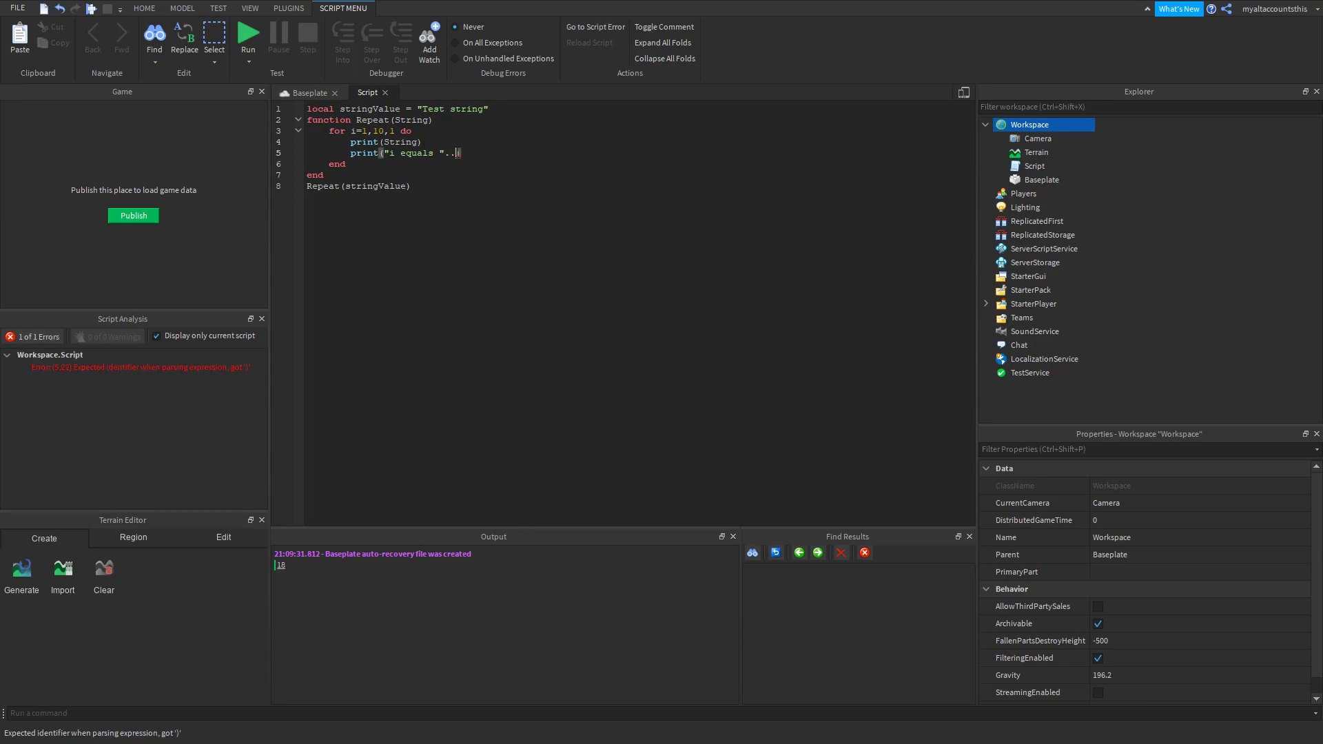
pyautogui.write('i)')
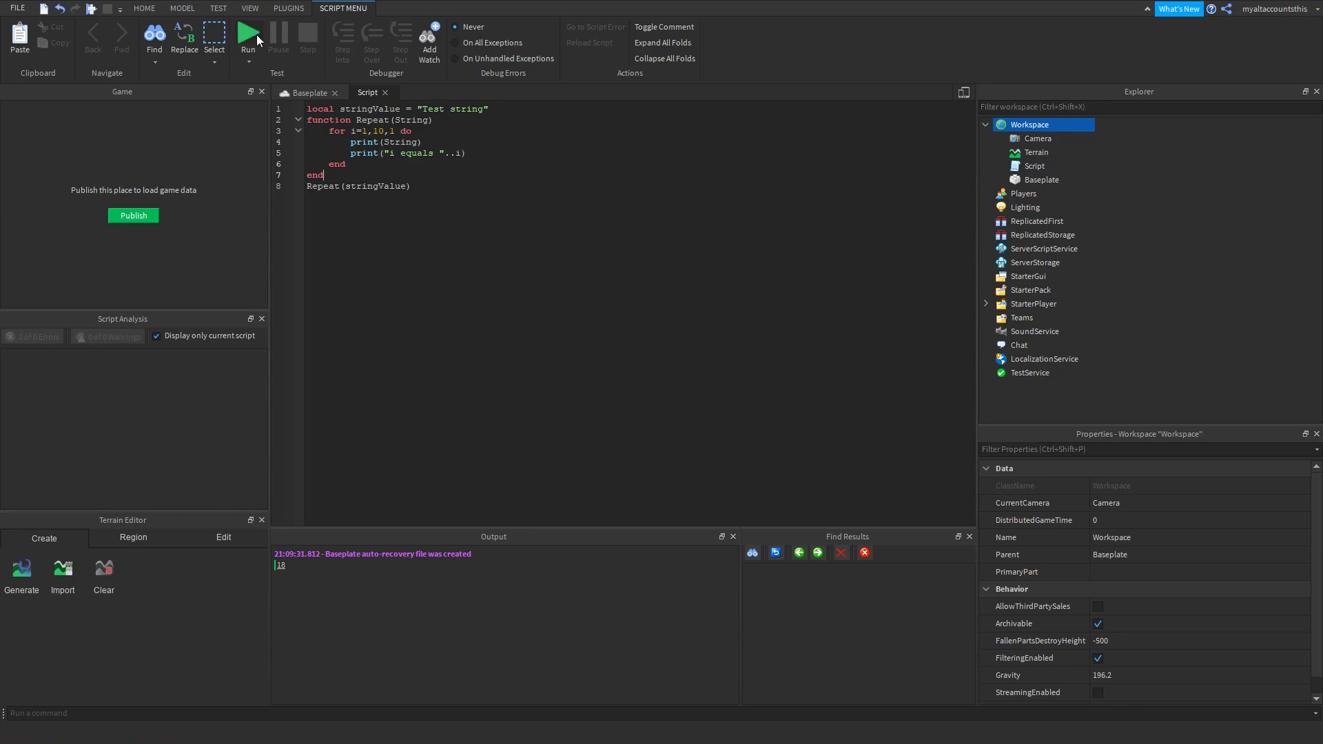
# Step: Run the place so Output lists Test string and i equals 1 through 10, then stop it
pyautogui.click(249, 34)
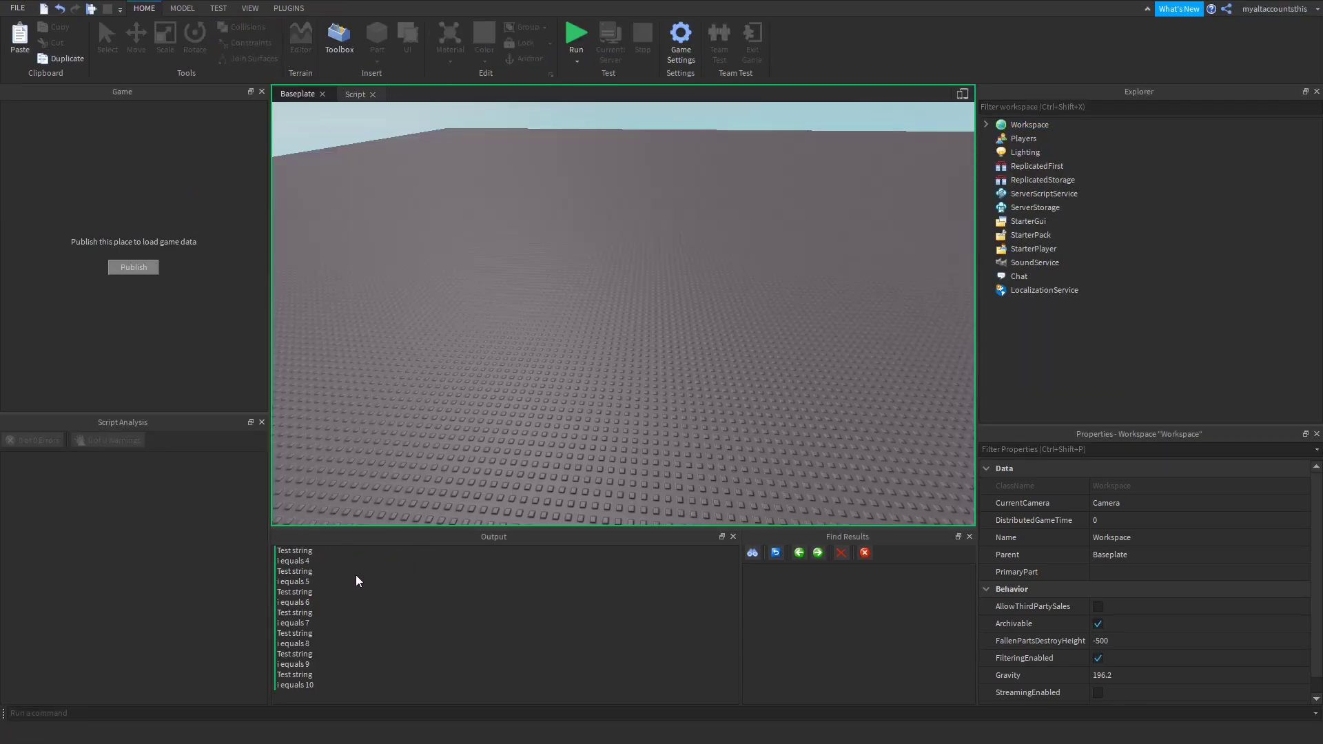
pyautogui.click(576, 33)
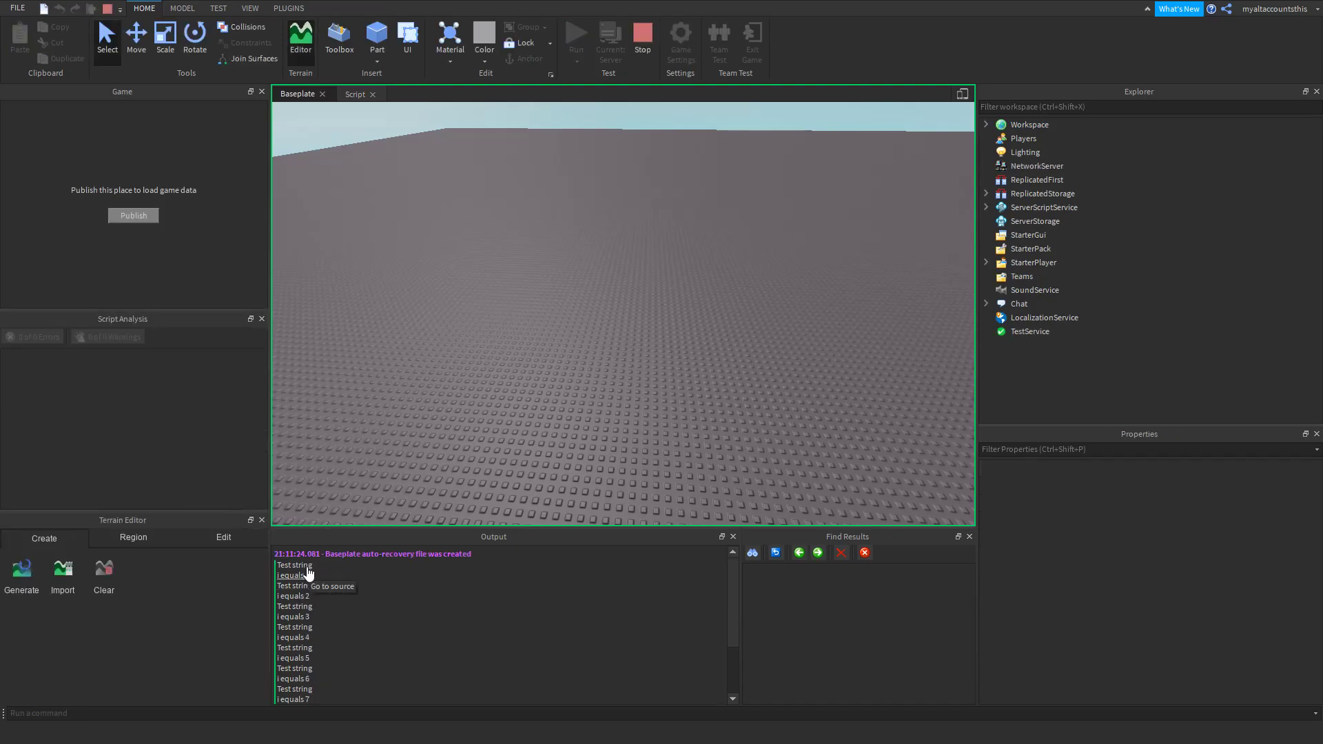
pyautogui.moveTo(306, 582)
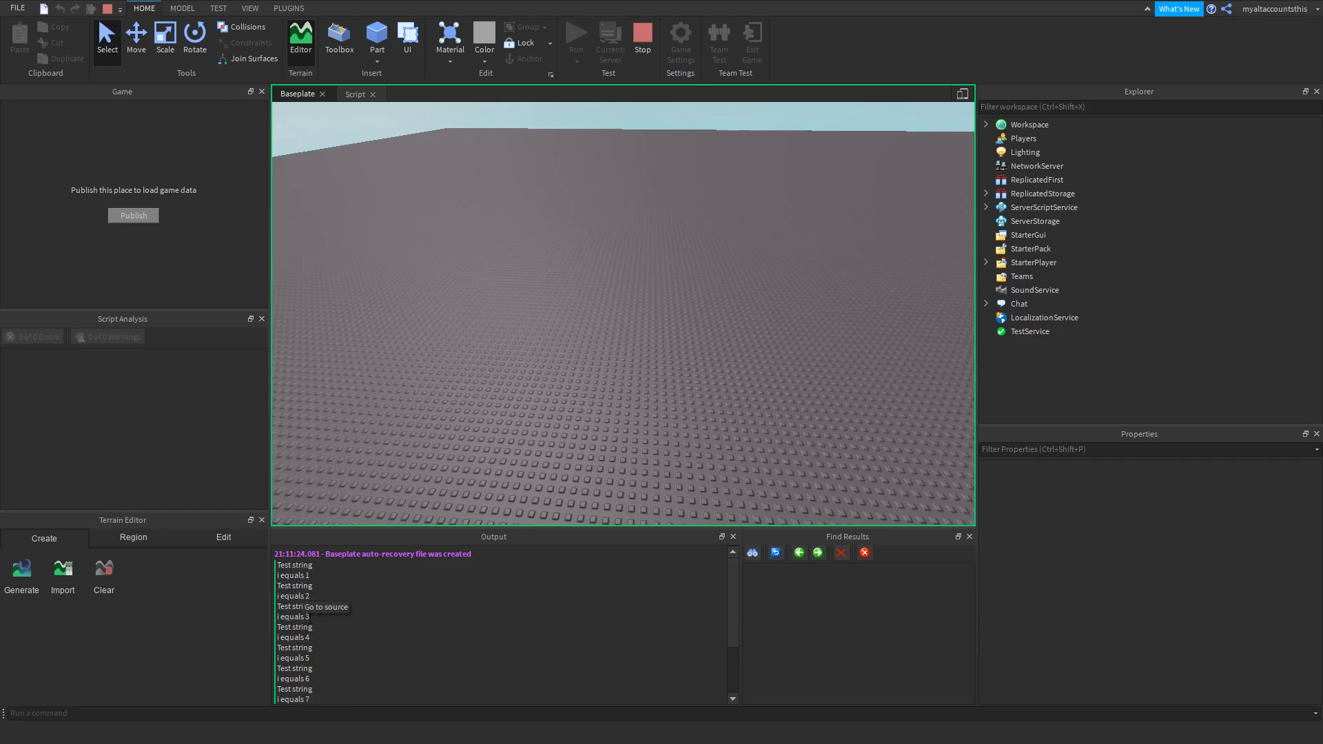
pyautogui.scroll(-3)
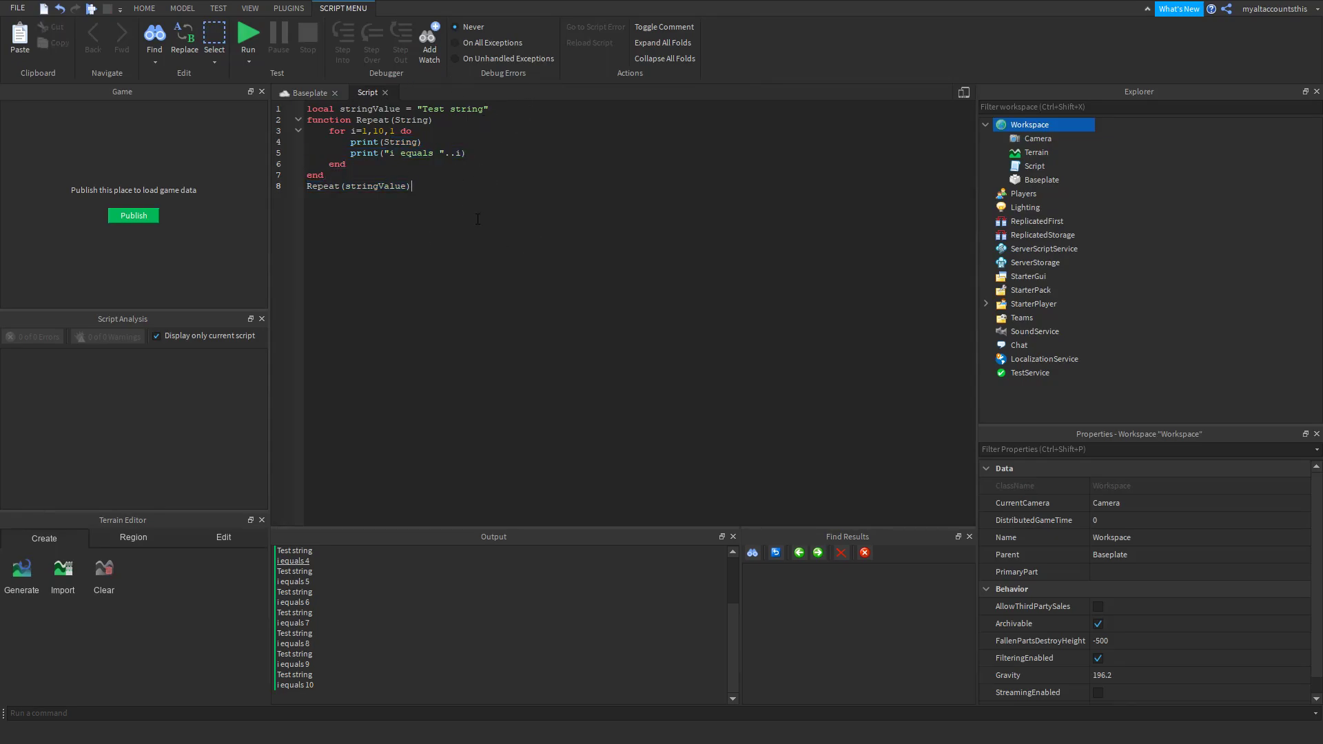
# Step: Select and delete all code so the script is empty
pyautogui.press('ctrl+a')
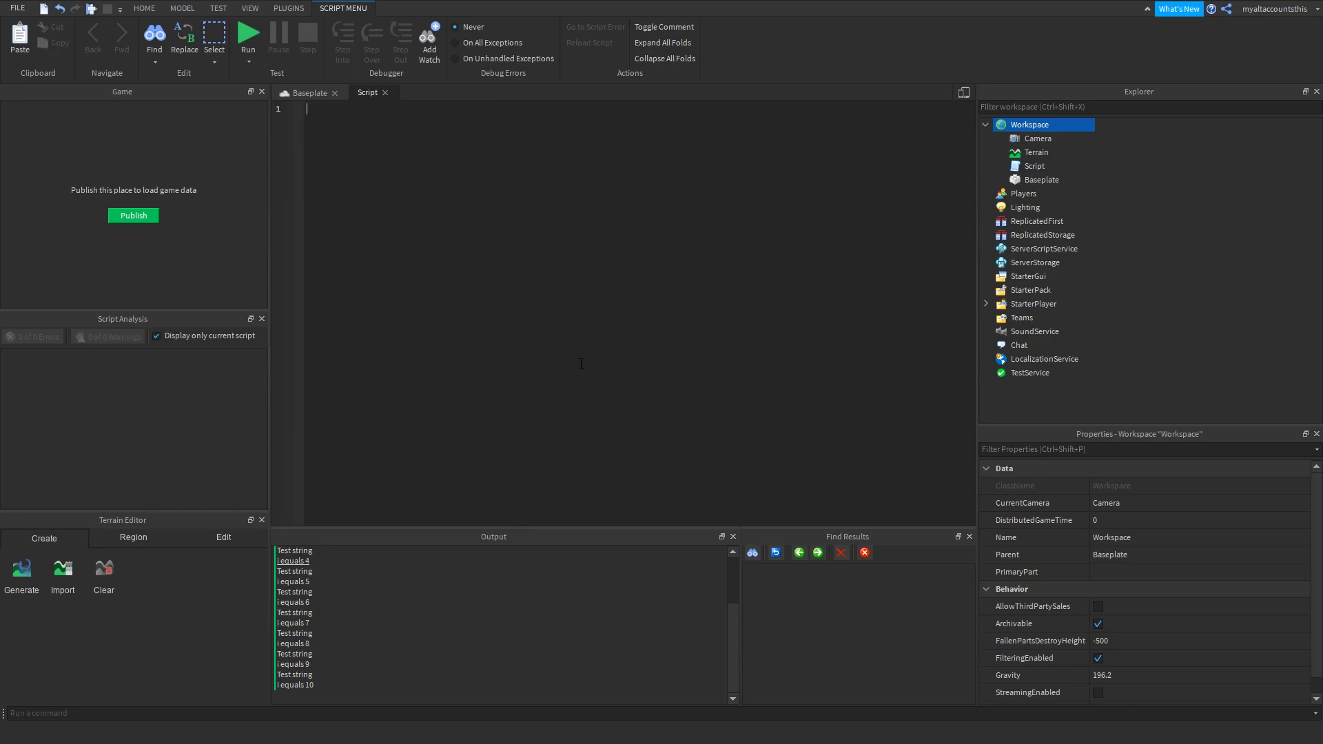
pyautogui.moveTo(913, 370)
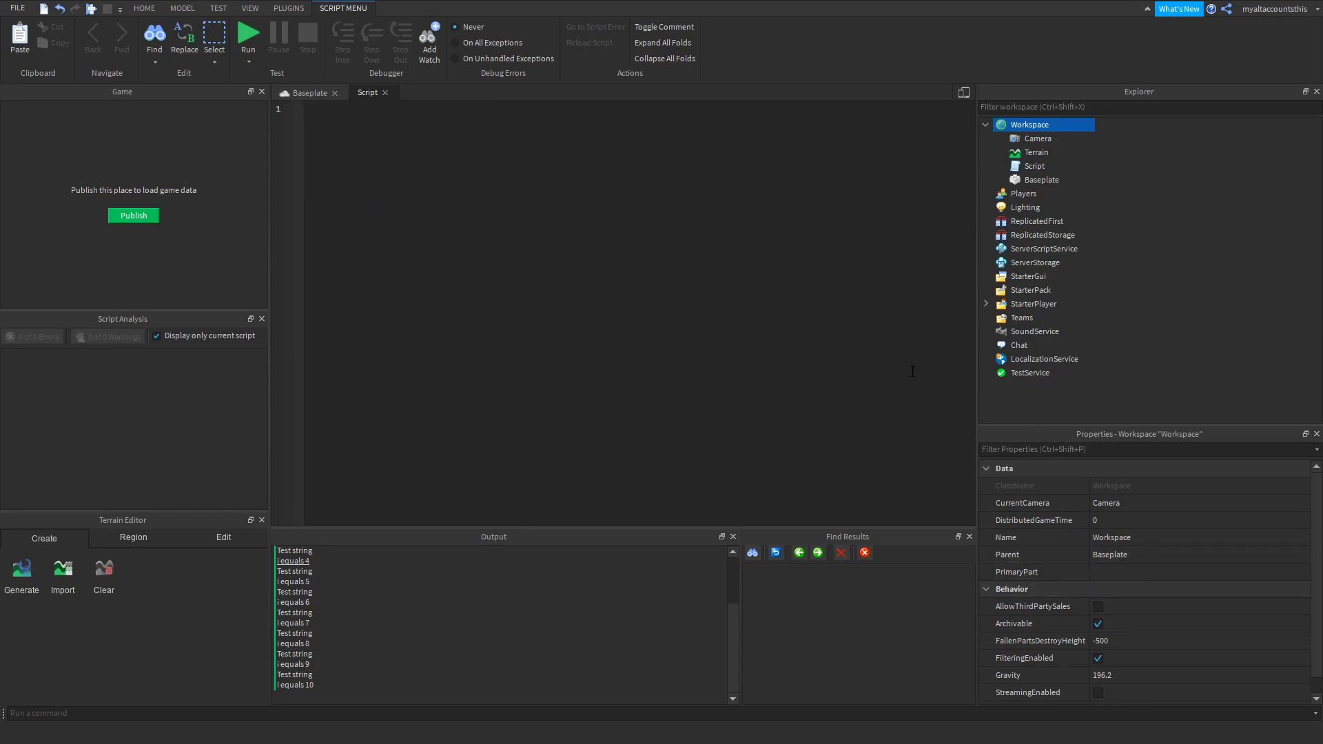
pyautogui.moveTo(688, 408)
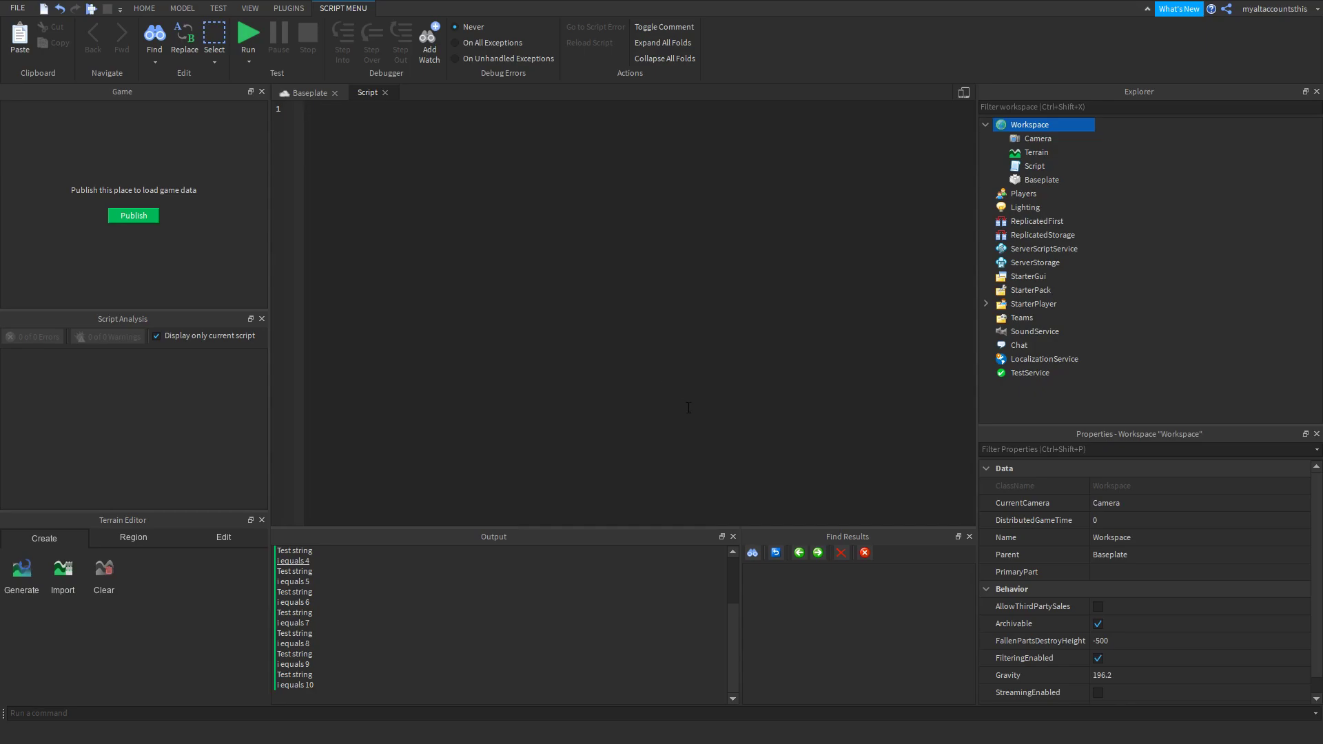